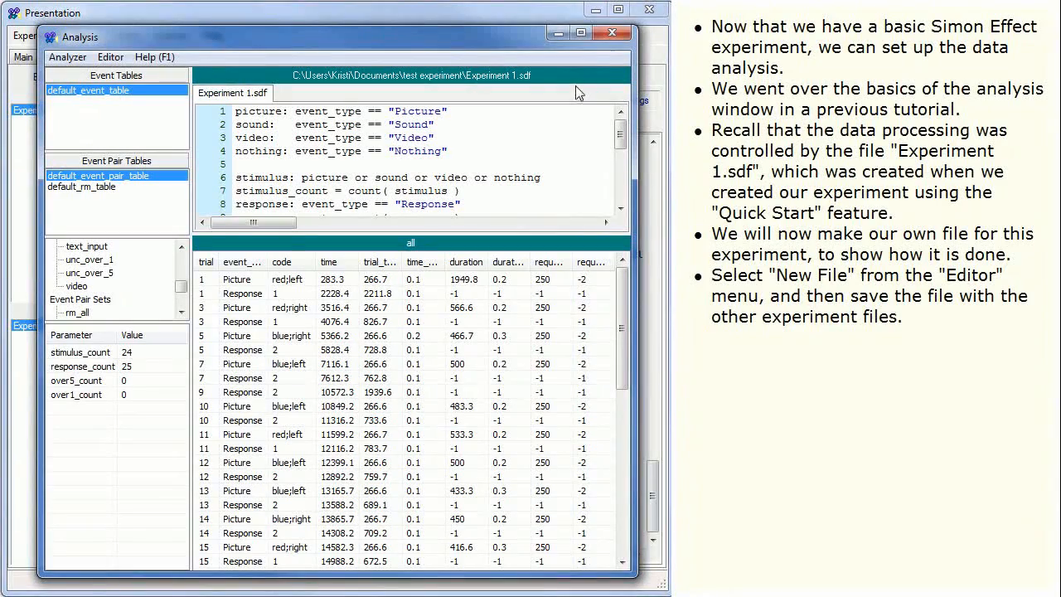
# - Create a new blank set definition file and save it as Simon Effect.sdf
pyautogui.click(109, 57)
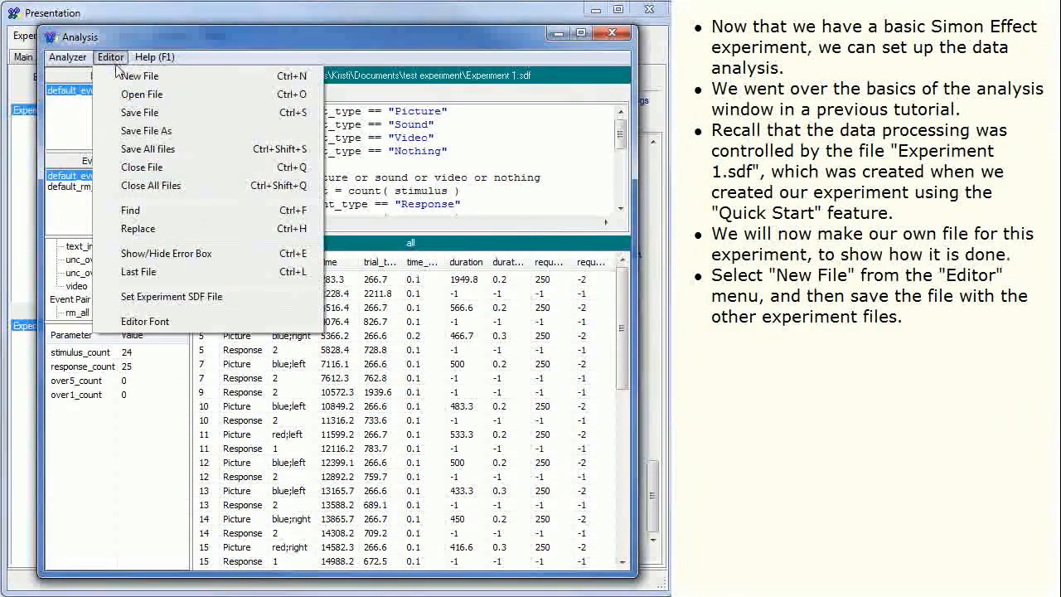
pyautogui.moveTo(139, 76)
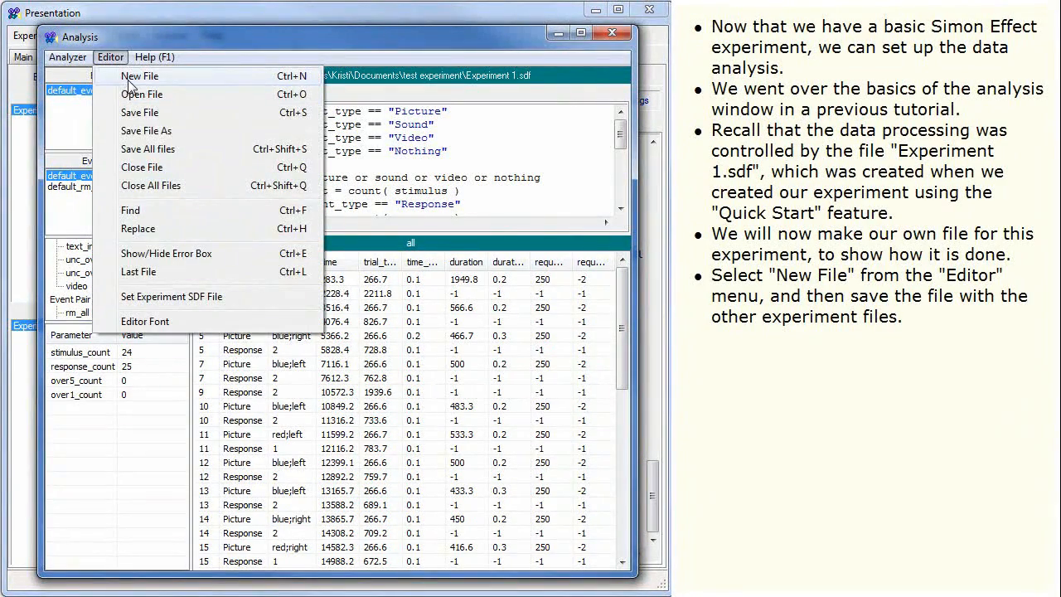
pyautogui.click(139, 76)
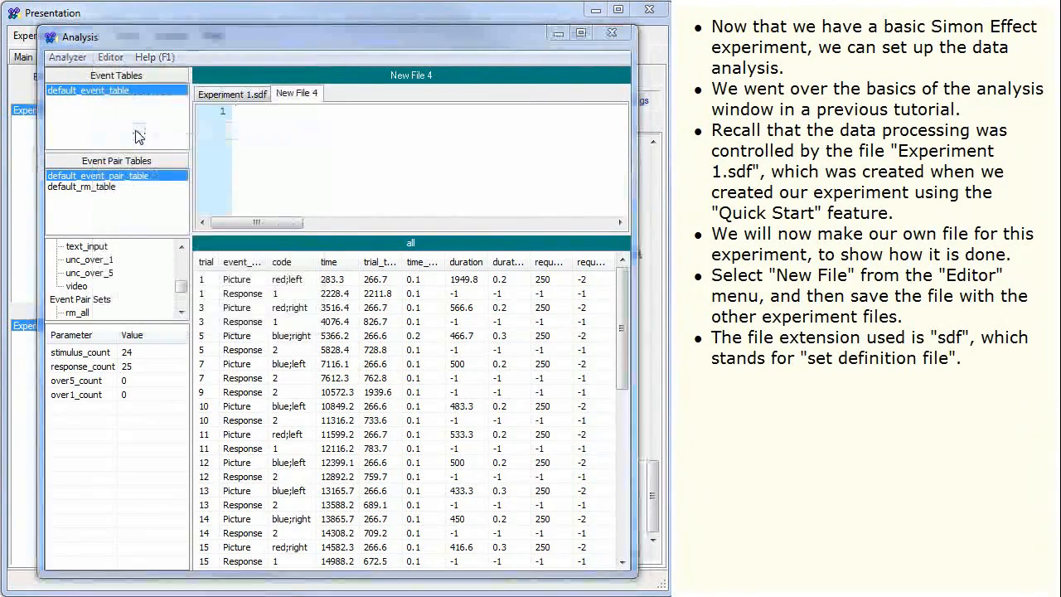
pyautogui.click(109, 56)
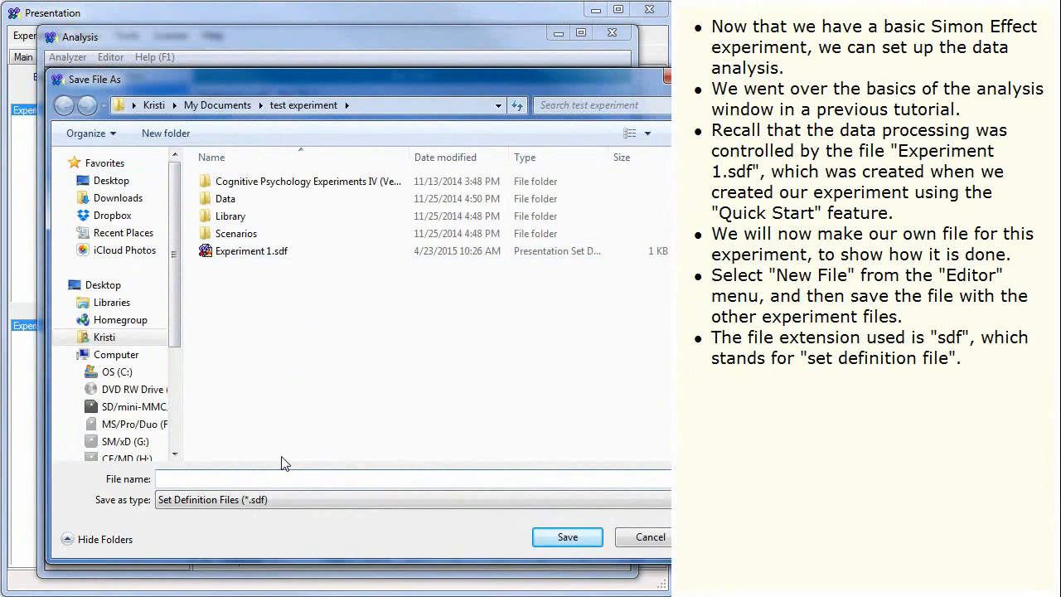
pyautogui.write('Simon Effect')
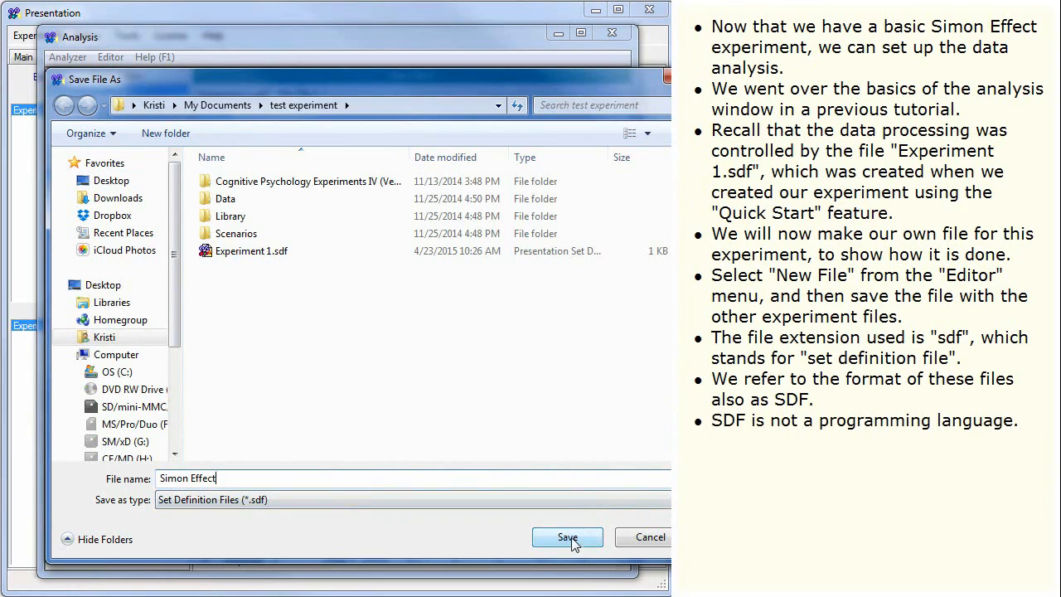
pyautogui.click(567, 537)
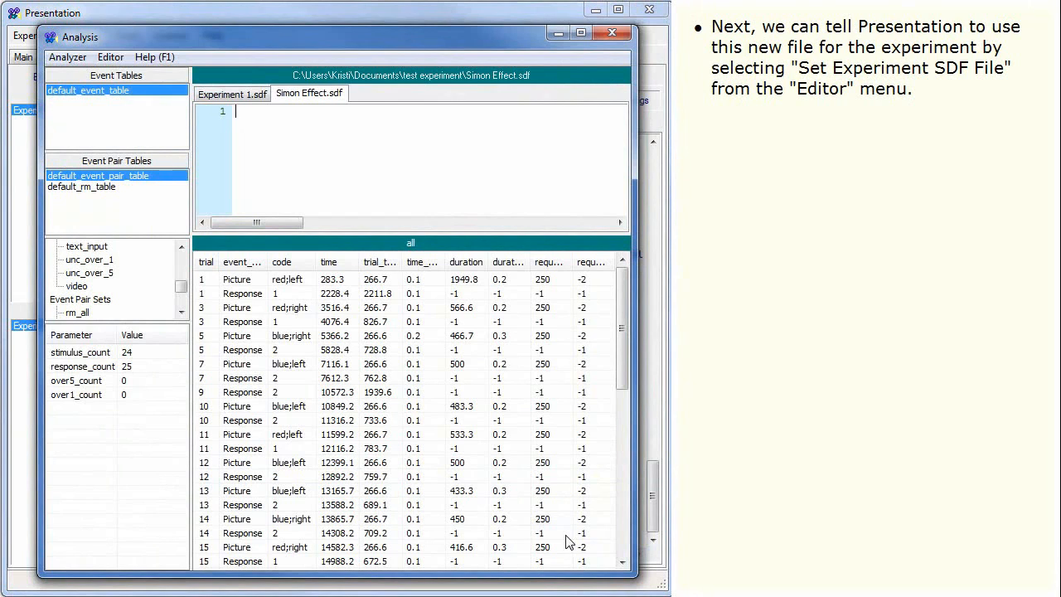
# - Make Simon Effect.sdf the experiment's SDF file and check its path under Logfiles settings
pyautogui.click(109, 56)
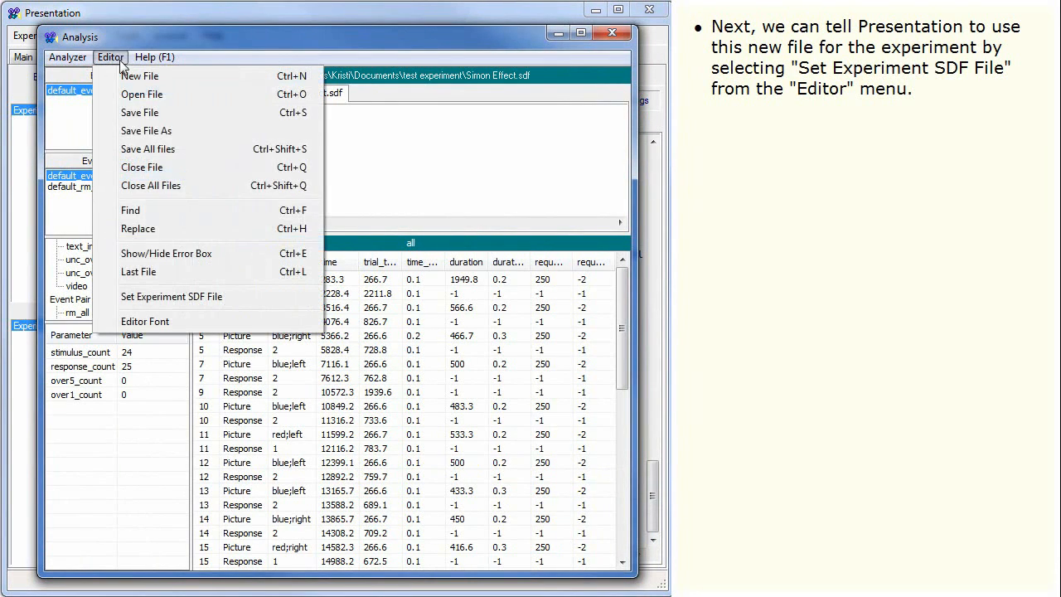
pyautogui.click(172, 297)
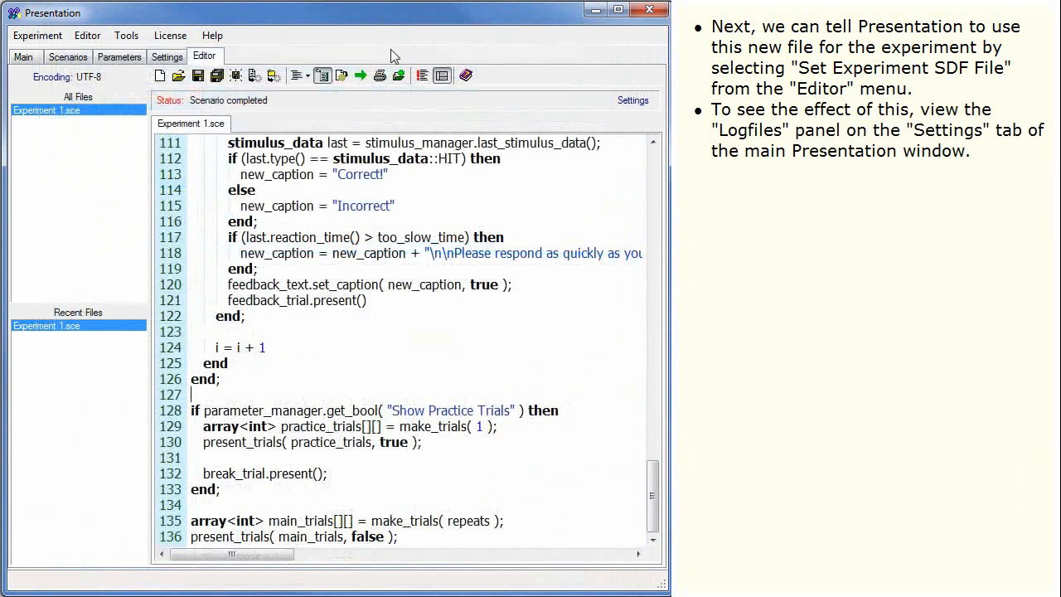
pyautogui.click(166, 56)
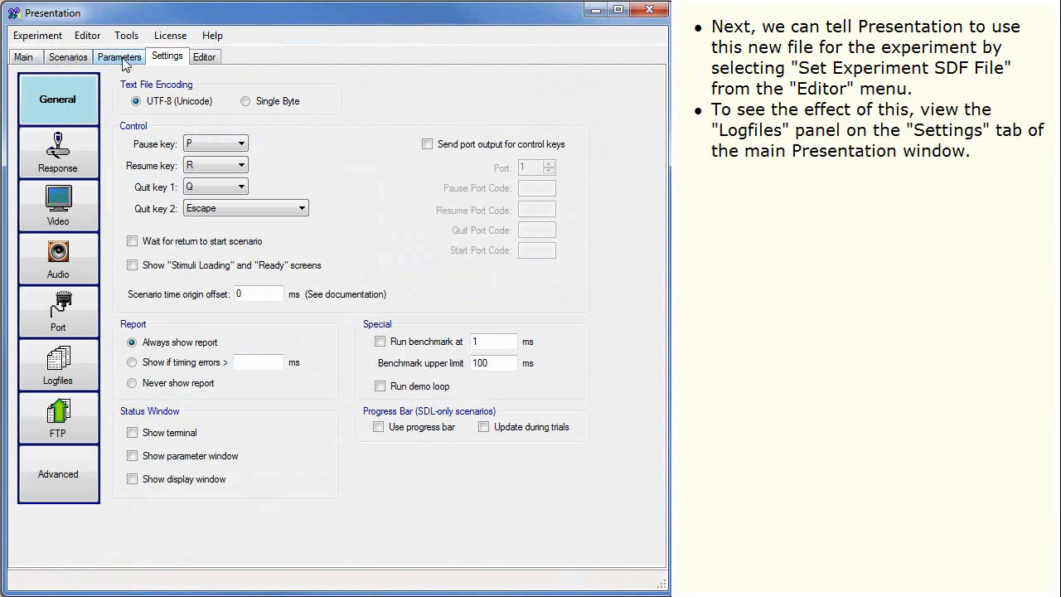
pyautogui.click(56, 365)
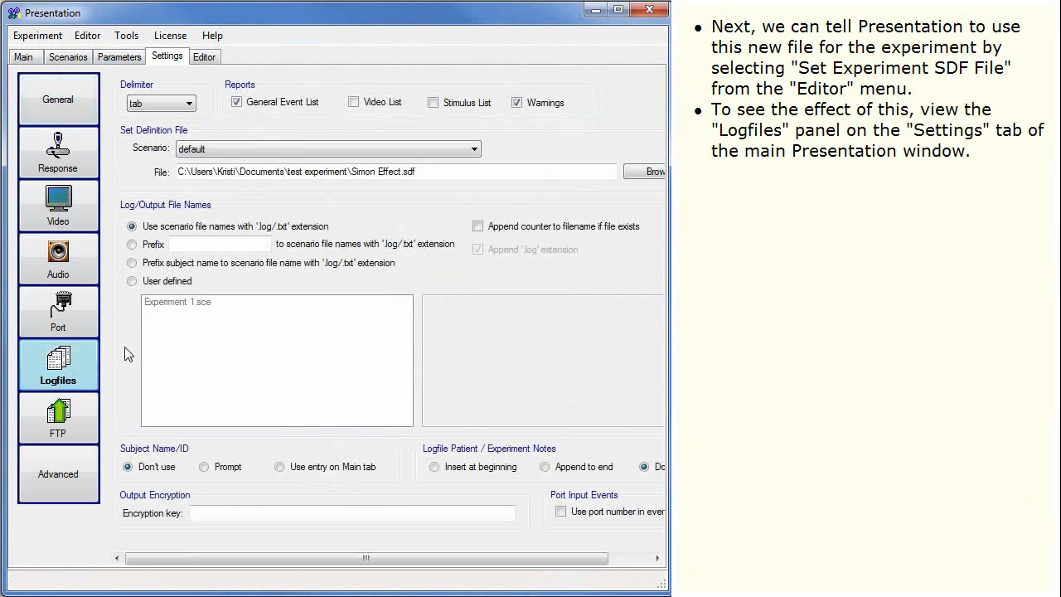
pyautogui.moveTo(129, 347)
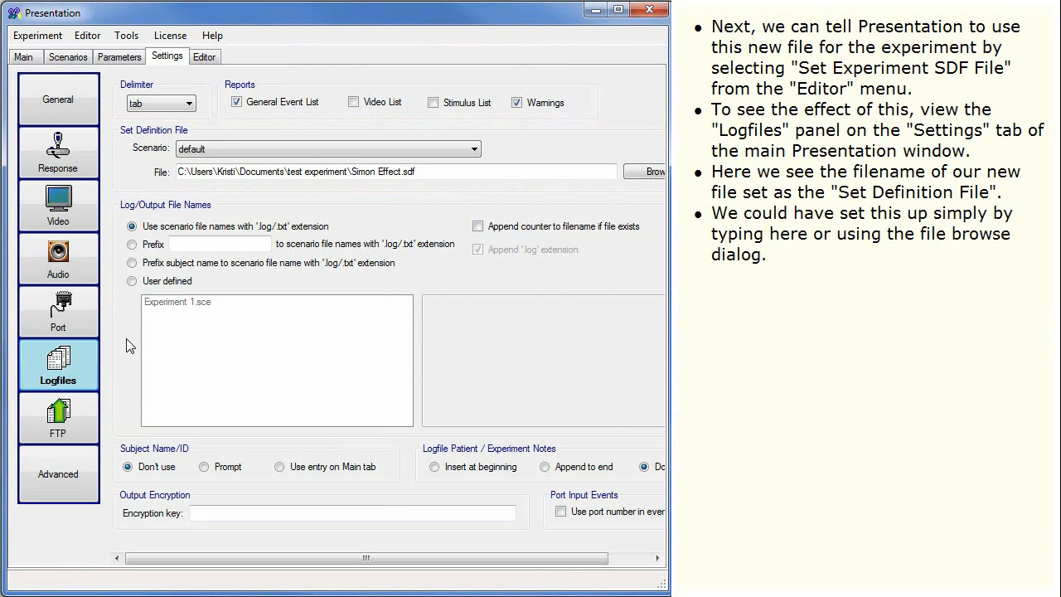
pyautogui.click(205, 56)
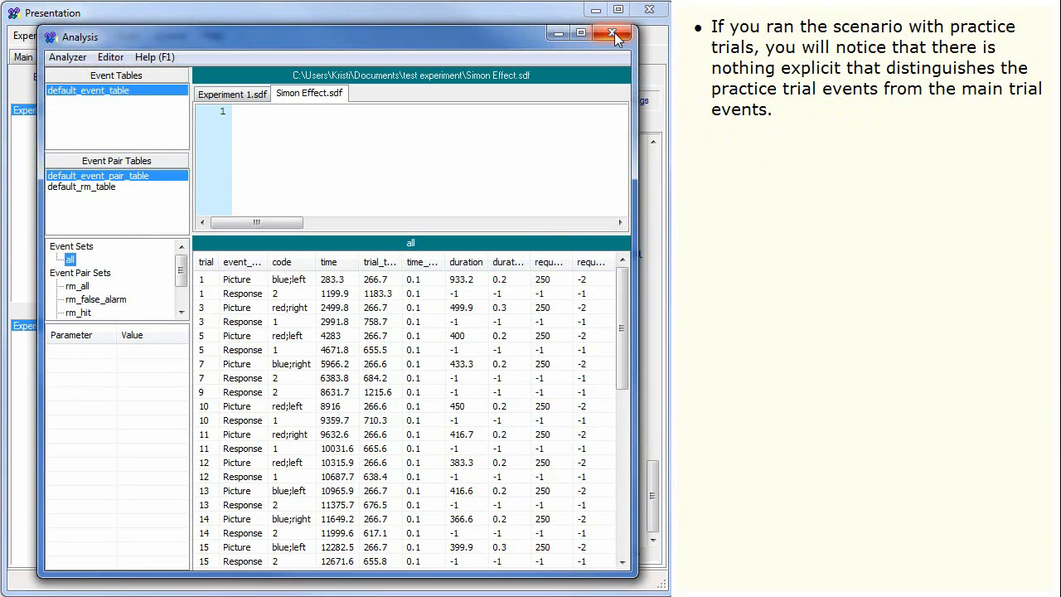
# - Add a 'string type_code' argument to present_trials and prefix set_event_code with 'type_code + ";" +'
pyautogui.click(614, 34)
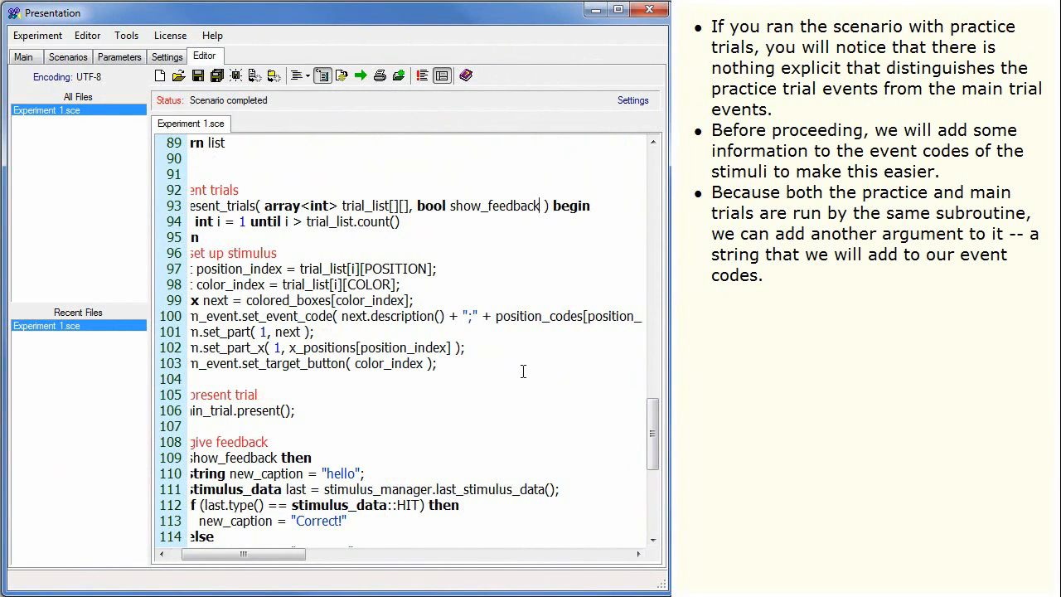
pyautogui.write(',')
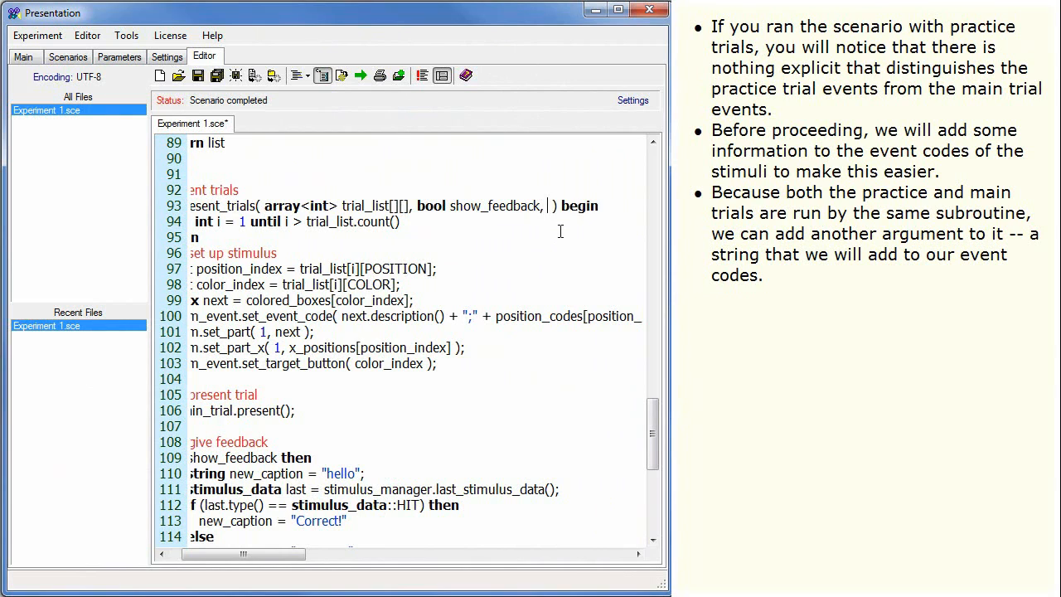
pyautogui.write('string type_code')
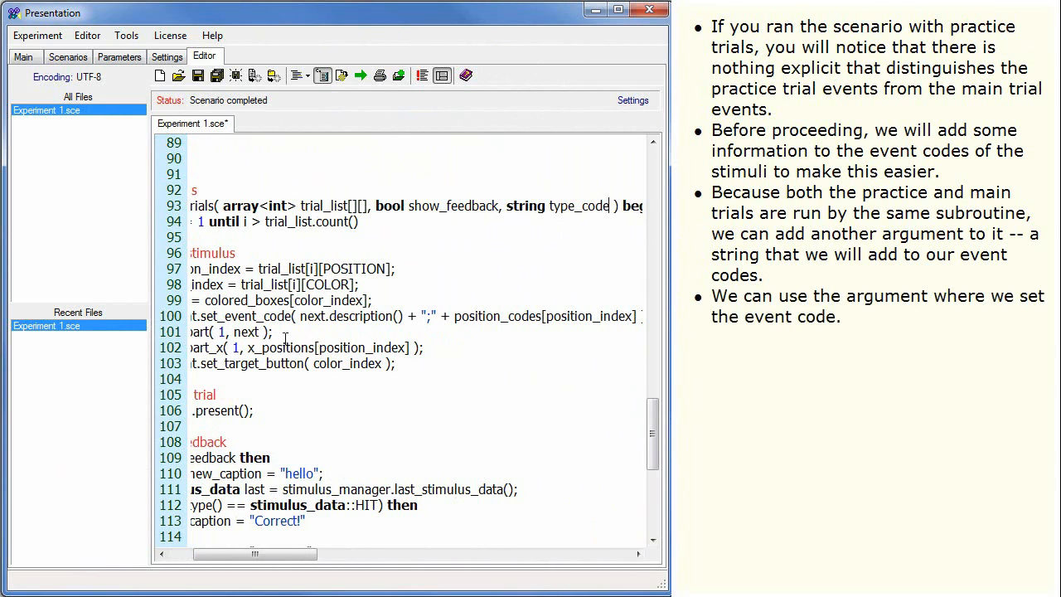
pyautogui.write('type_code + ";" +')
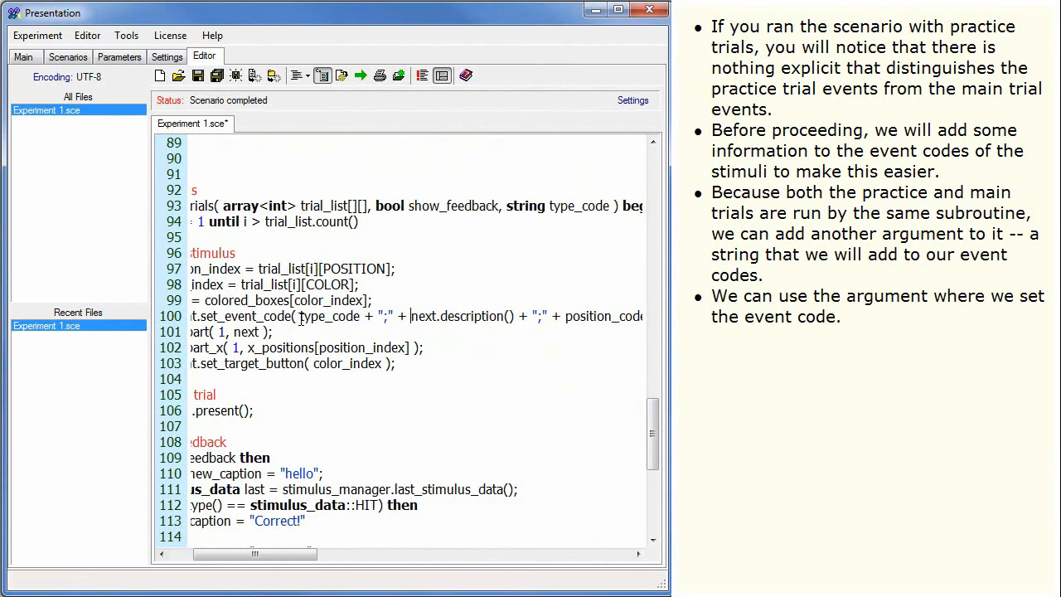
pyautogui.moveTo(290, 553); pyautogui.dragTo(232, 554)
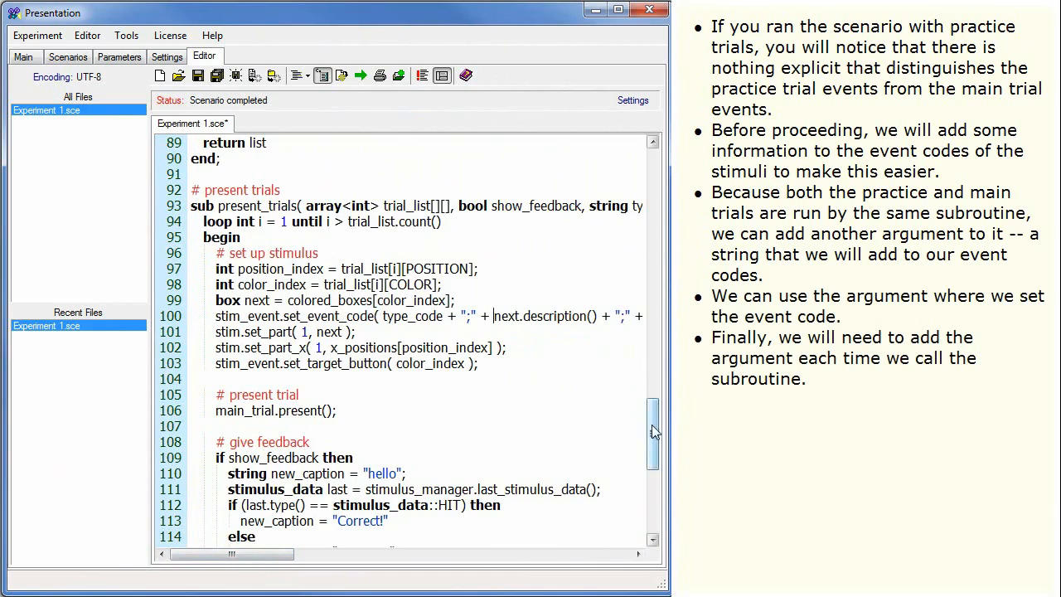
pyautogui.scroll(-3)
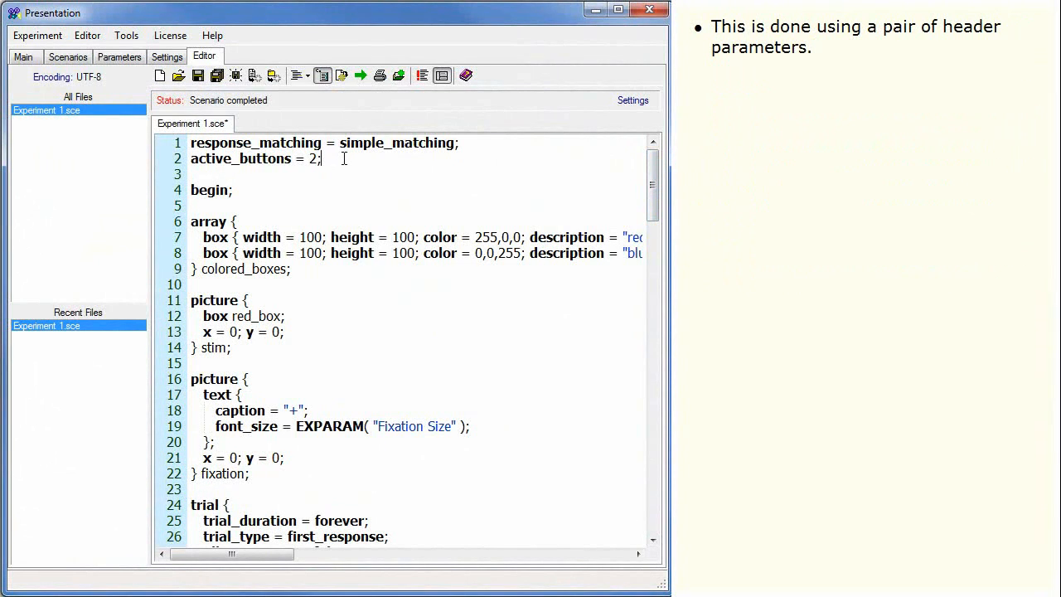
# - Add event_code_delimiter = ";"; and stimulus_properties = block, string, color, string, position, string; to the header
pyautogui.write('event_code_delimiter')
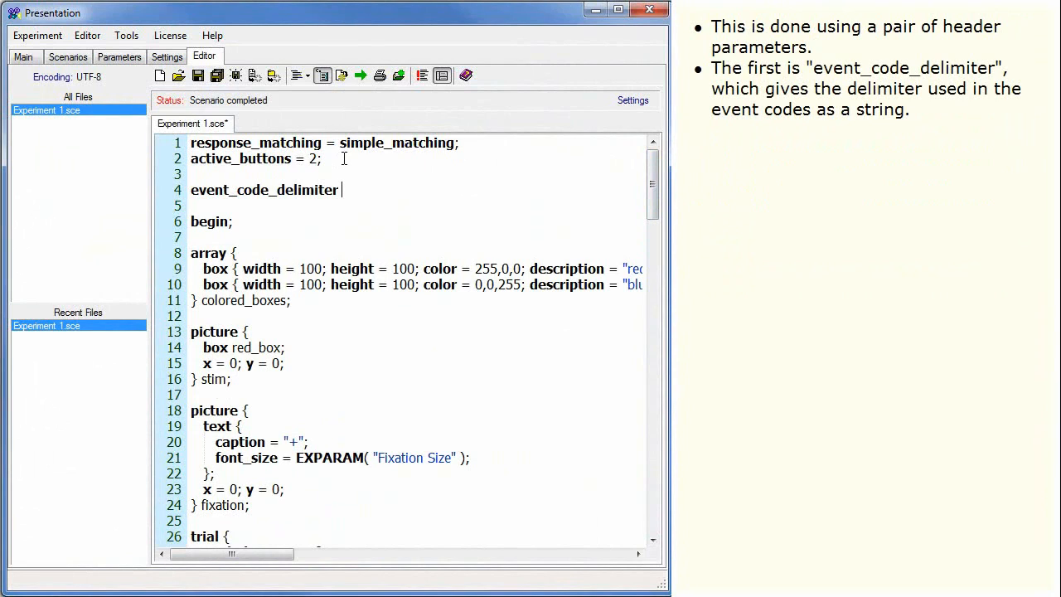
pyautogui.write('= ";"')
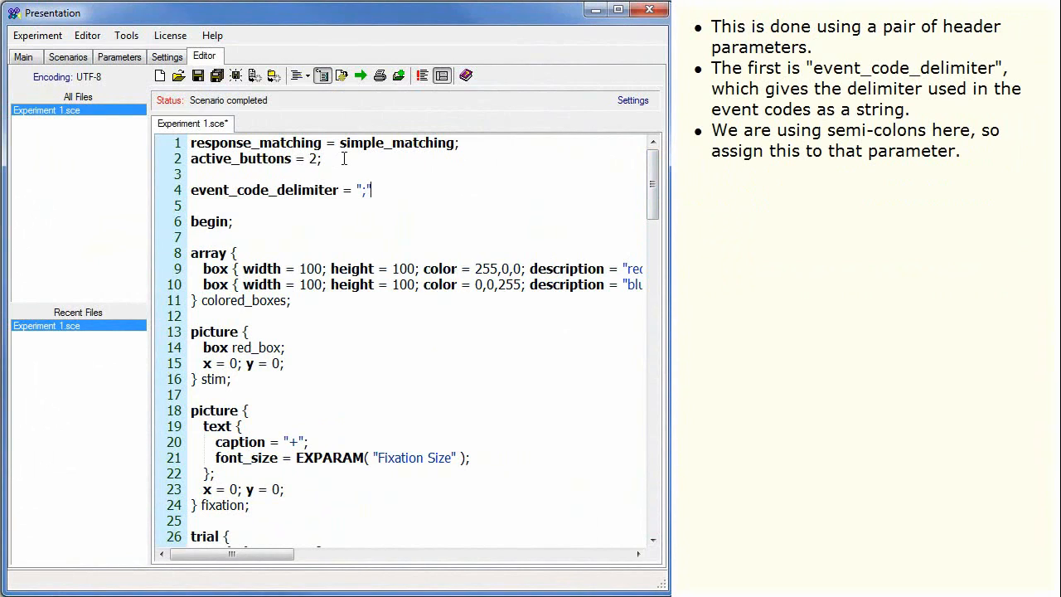
pyautogui.write('st')
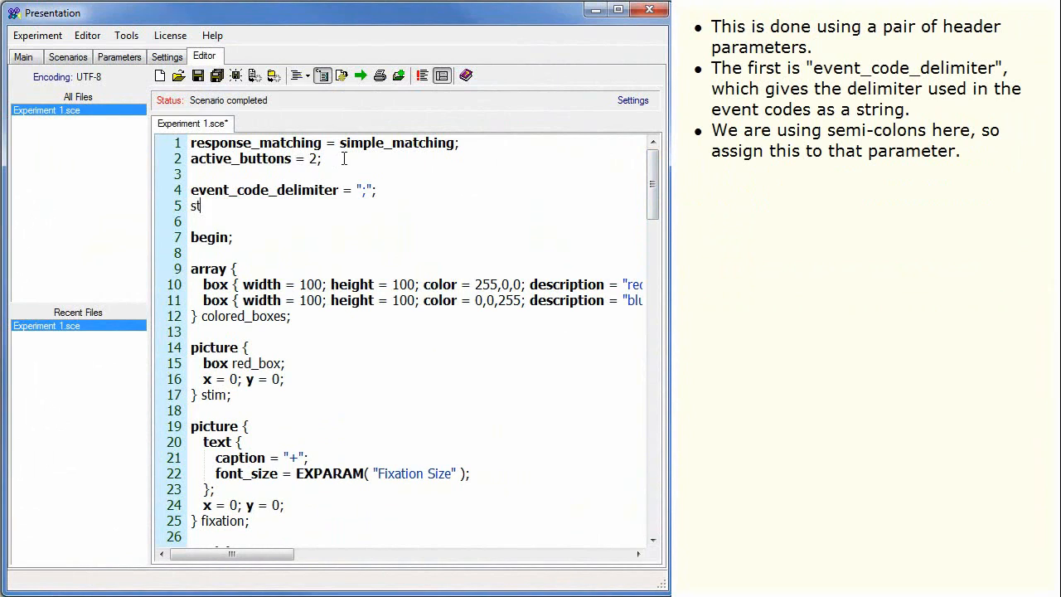
pyautogui.write('imulus_properties =')
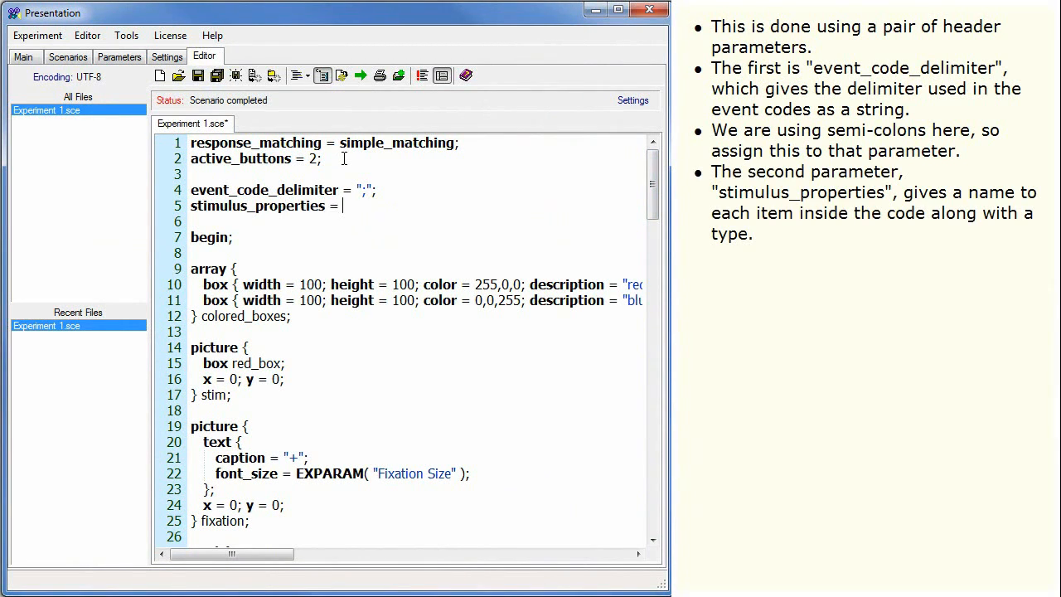
pyautogui.write('block, strin')
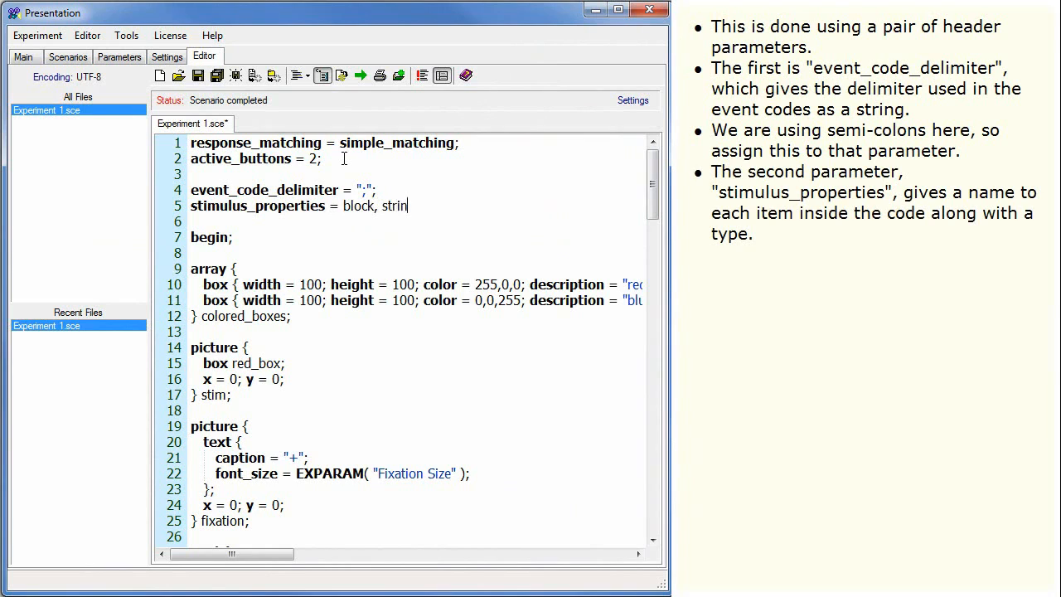
pyautogui.write('g, color, string, position')
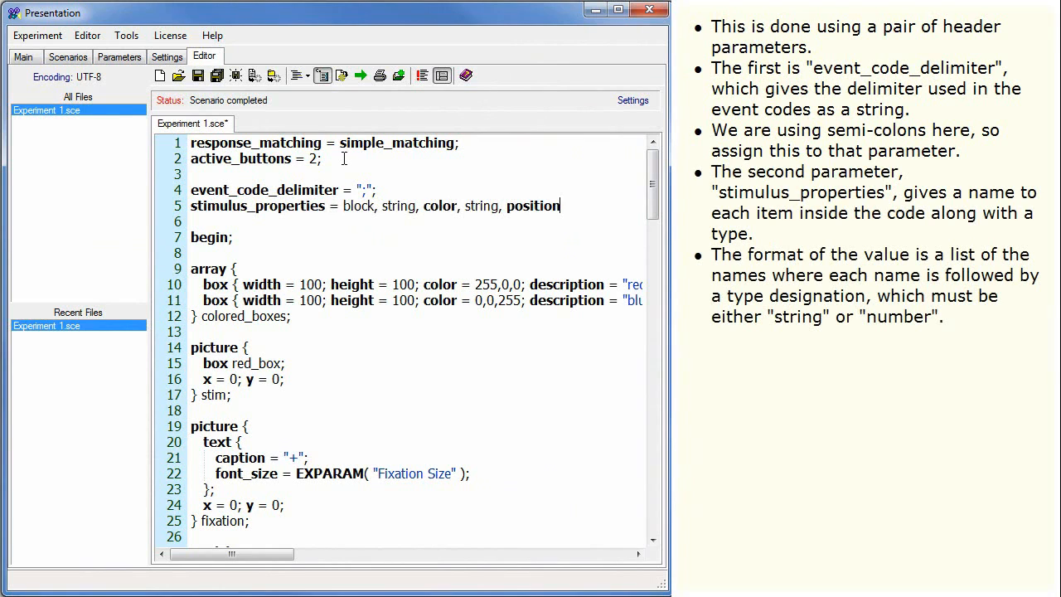
pyautogui.write(', string;')
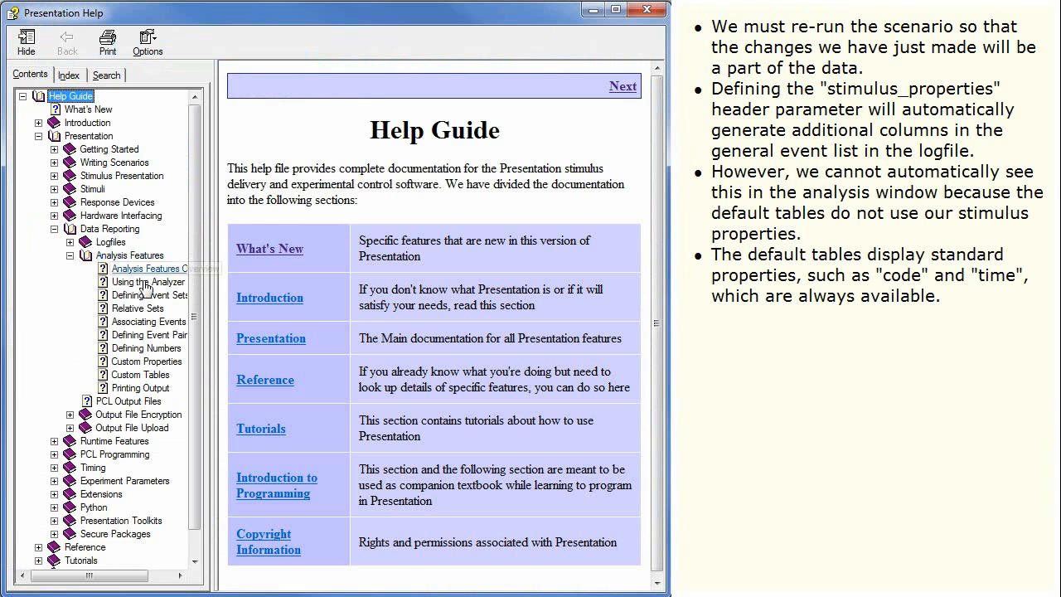
# - Open the Defining Event Sets help page under Analysis Features
pyautogui.click(151, 295)
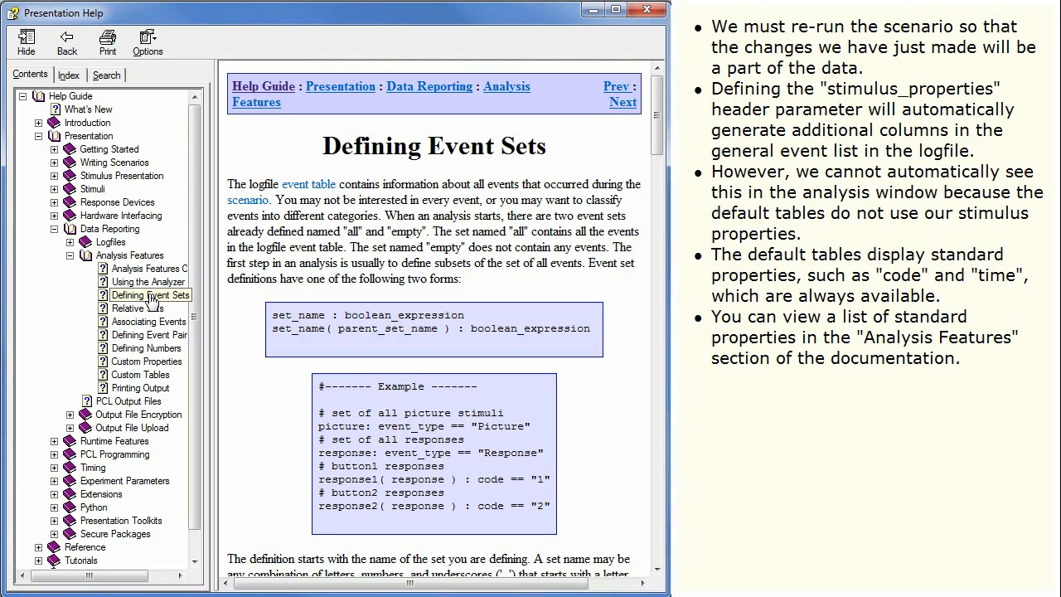
pyautogui.click(150, 295)
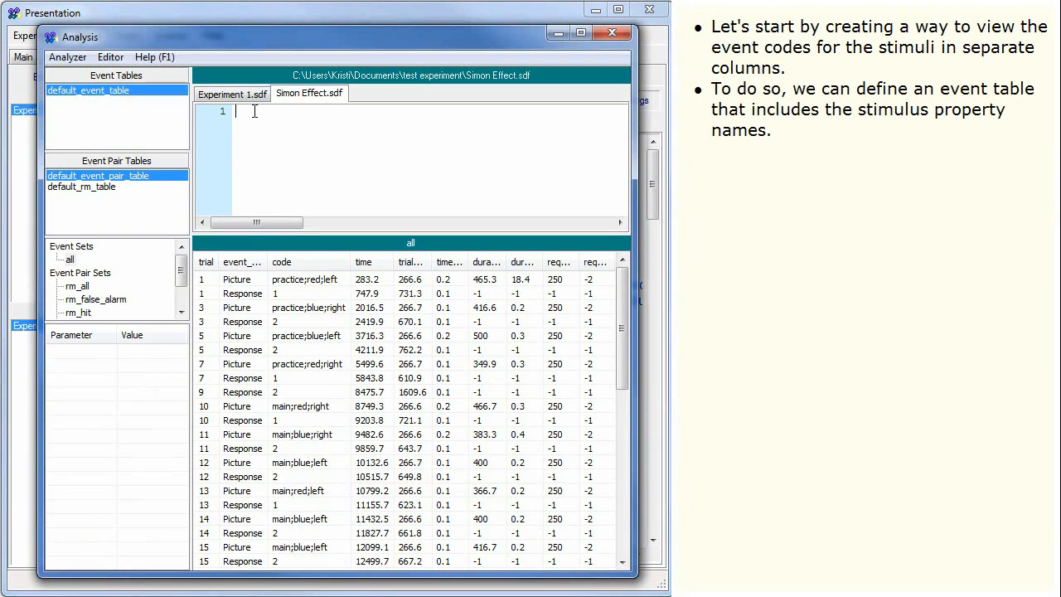
# - Write event_table custom_table( block, color, position, time ) in Simon Effect.sdf
pyautogui.write('event_table custom')
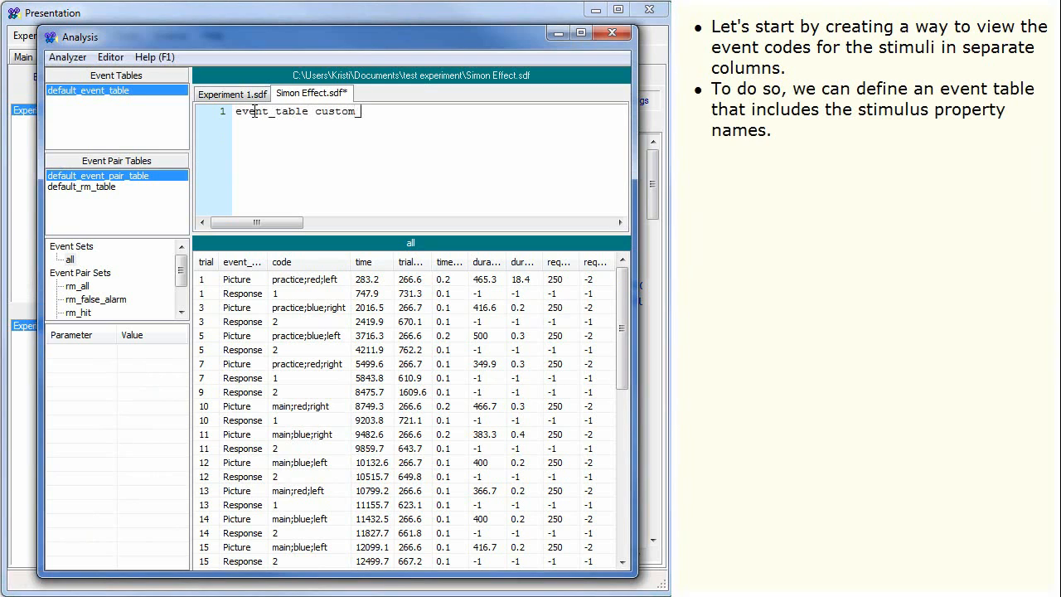
pyautogui.write('_table')
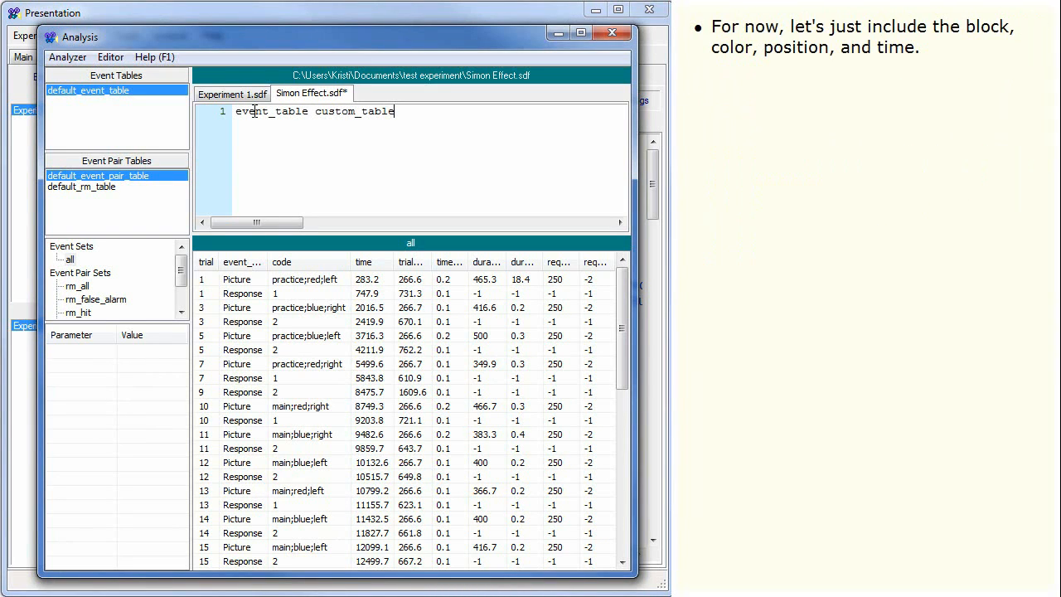
pyautogui.write('( block')
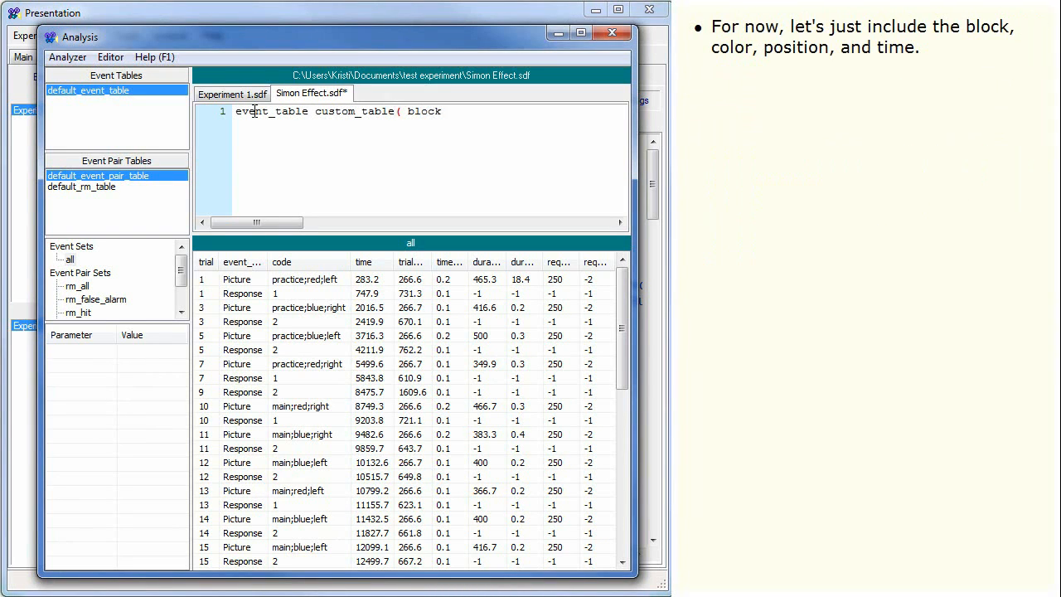
pyautogui.write(', color,')
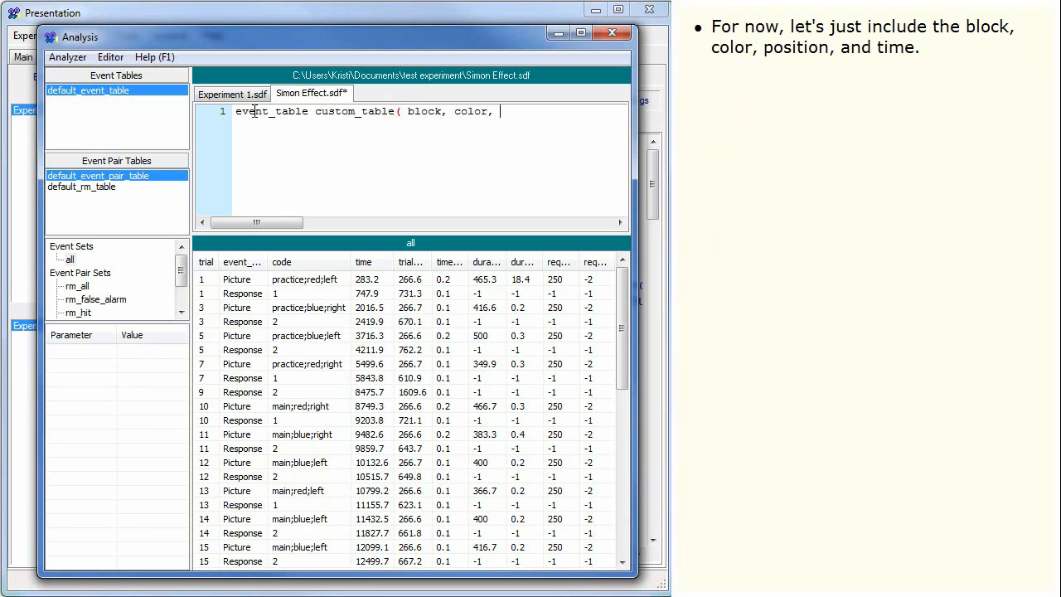
pyautogui.write('position, time')
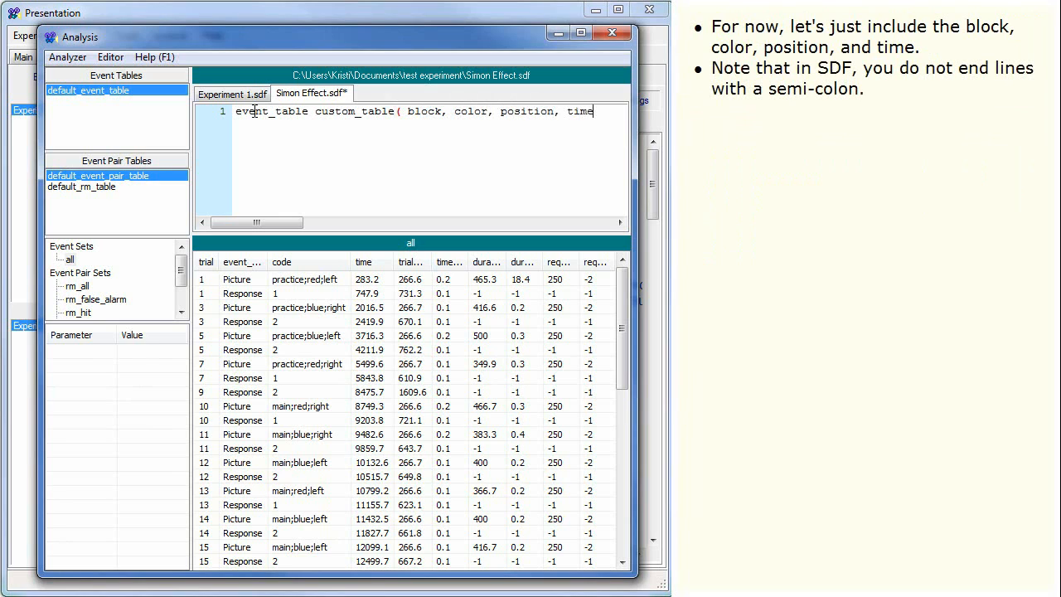
pyautogui.write(')')
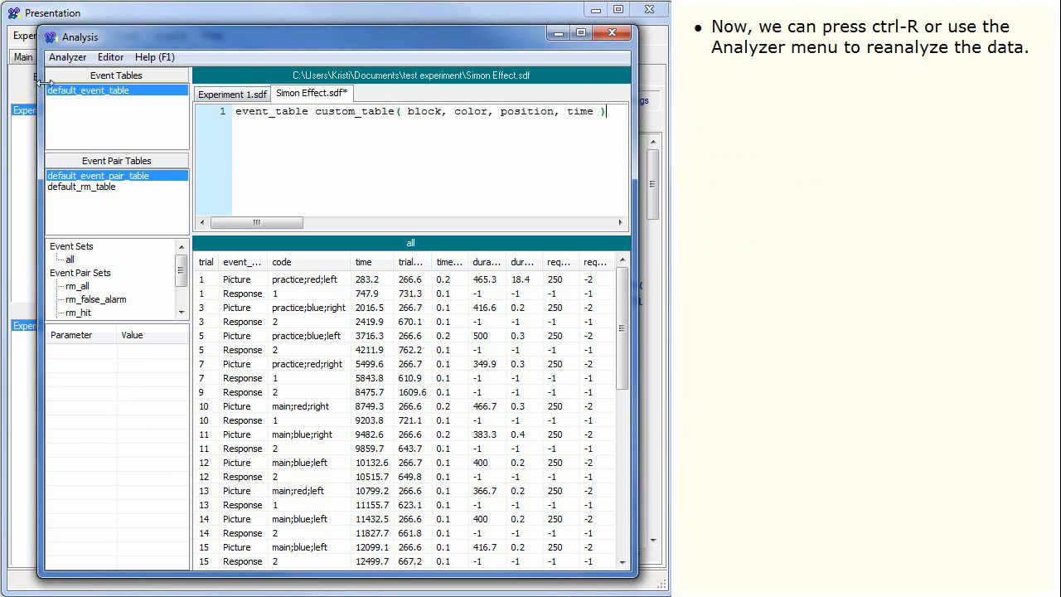
# - Reanalyze the data to produce custom_table, then show default_event_table again
pyautogui.click(66, 57)
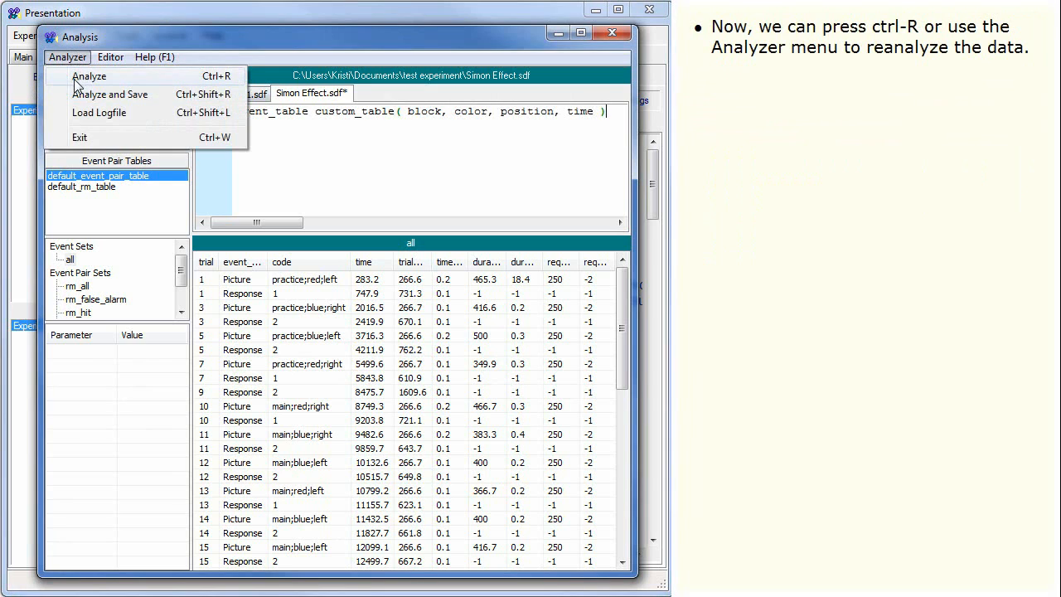
pyautogui.click(89, 76)
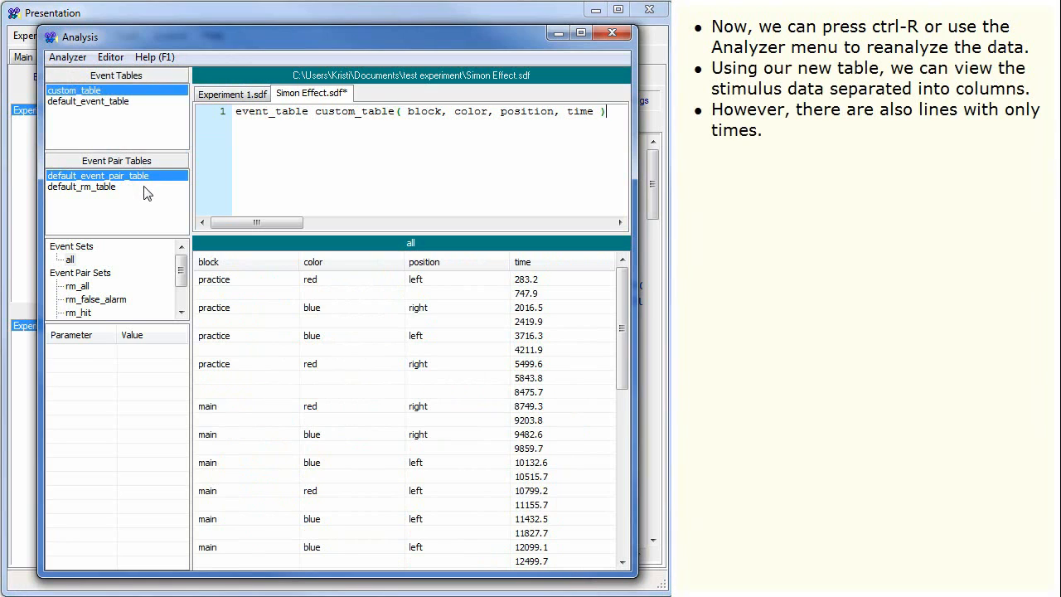
pyautogui.moveTo(113, 185)
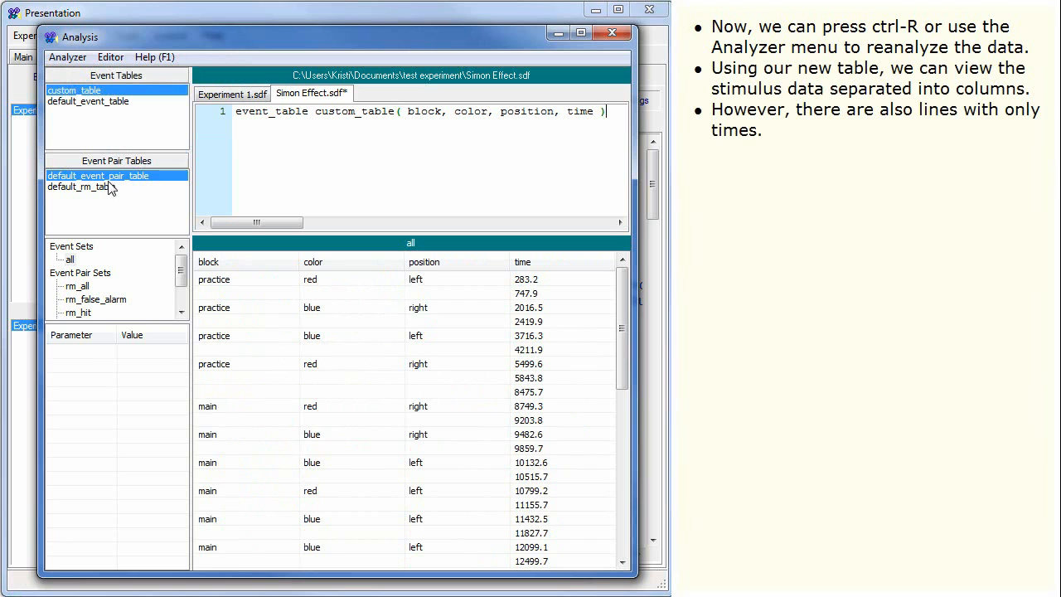
pyautogui.click(88, 101)
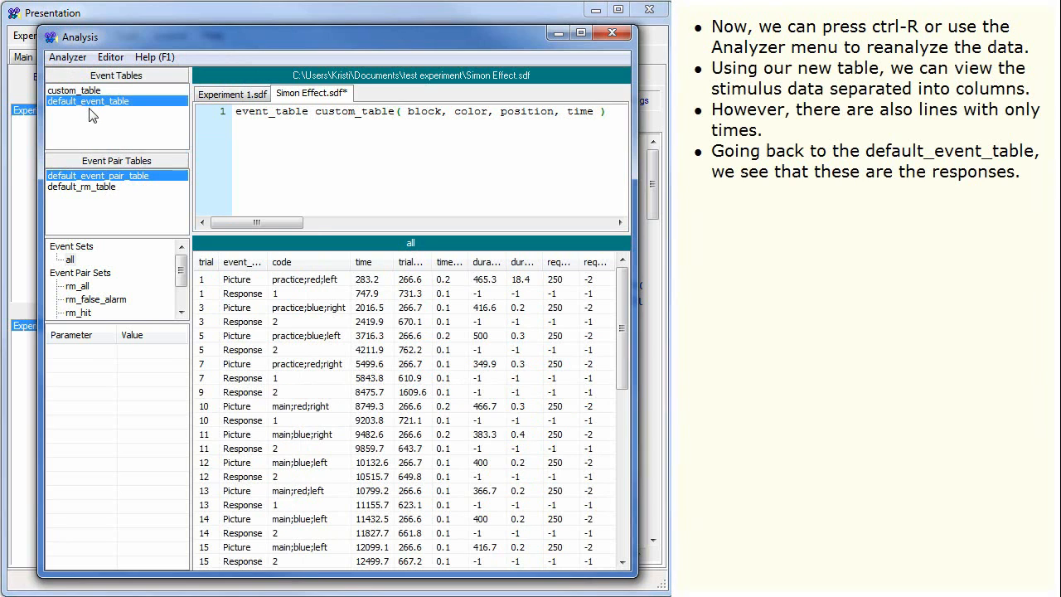
pyautogui.moveTo(86, 121)
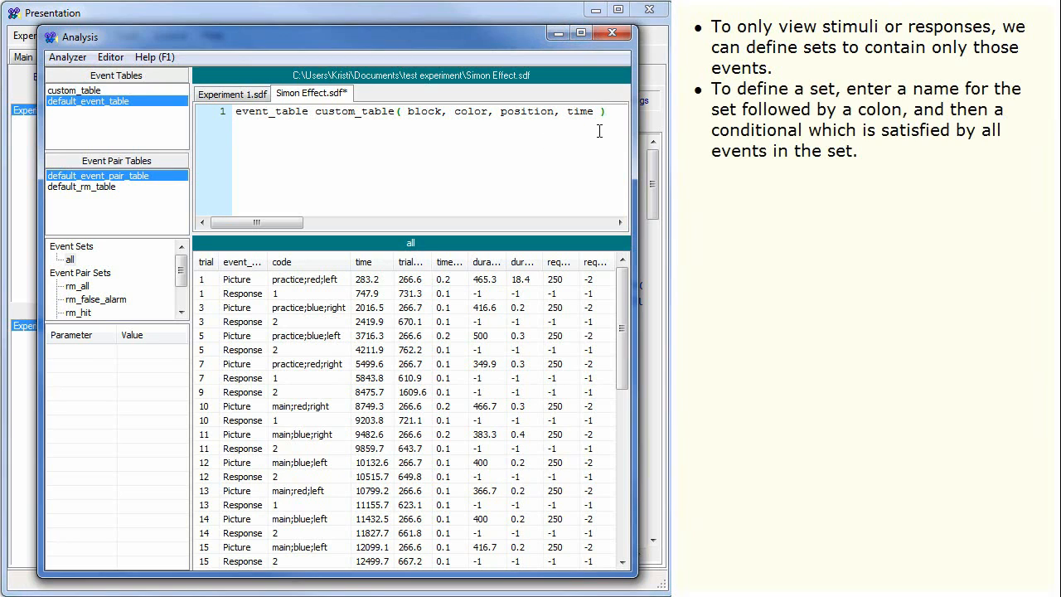
# - Add the set response: event_type == "Response" and show custom_table limited to it
pyautogui.write('response')
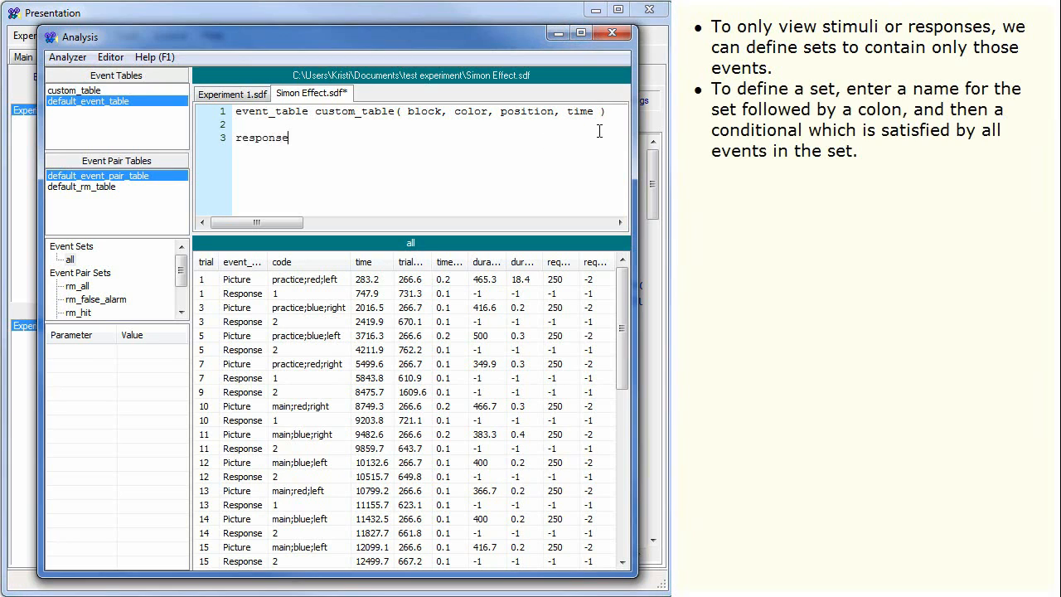
pyautogui.write(': event_type')
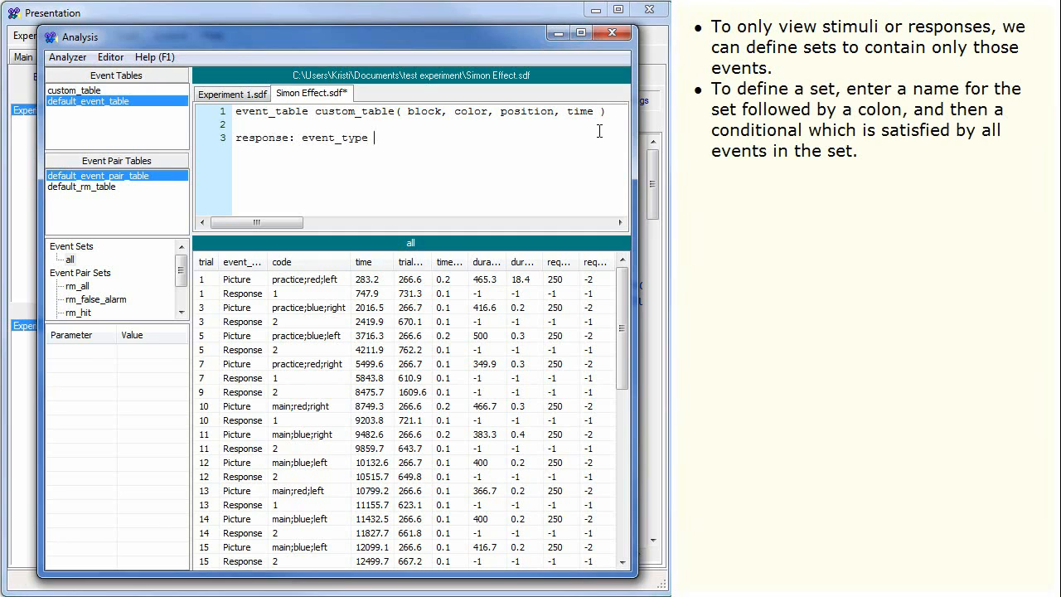
pyautogui.write('== "Res')
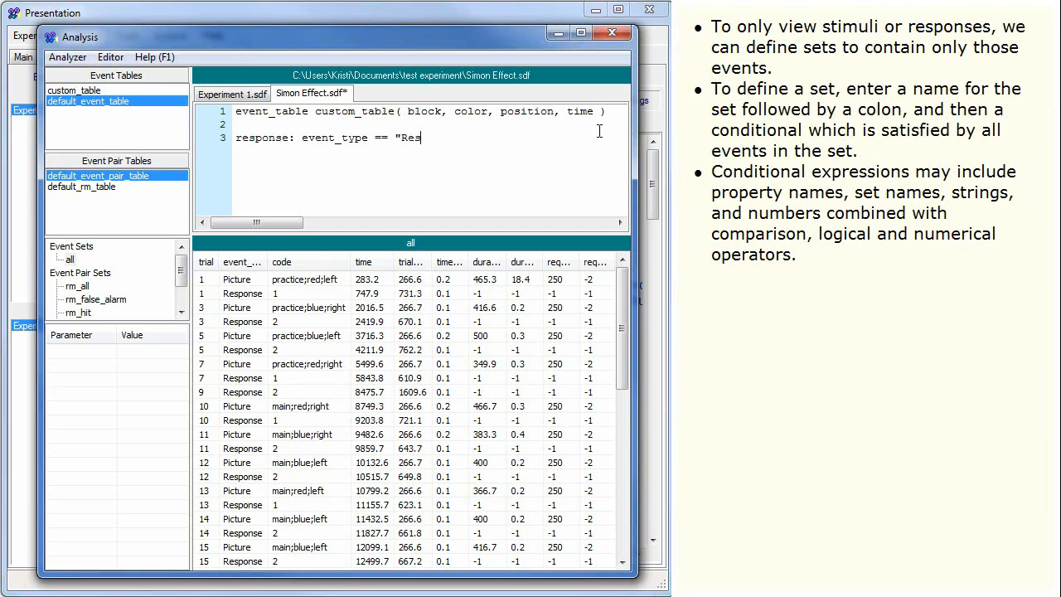
pyautogui.write('ponse"')
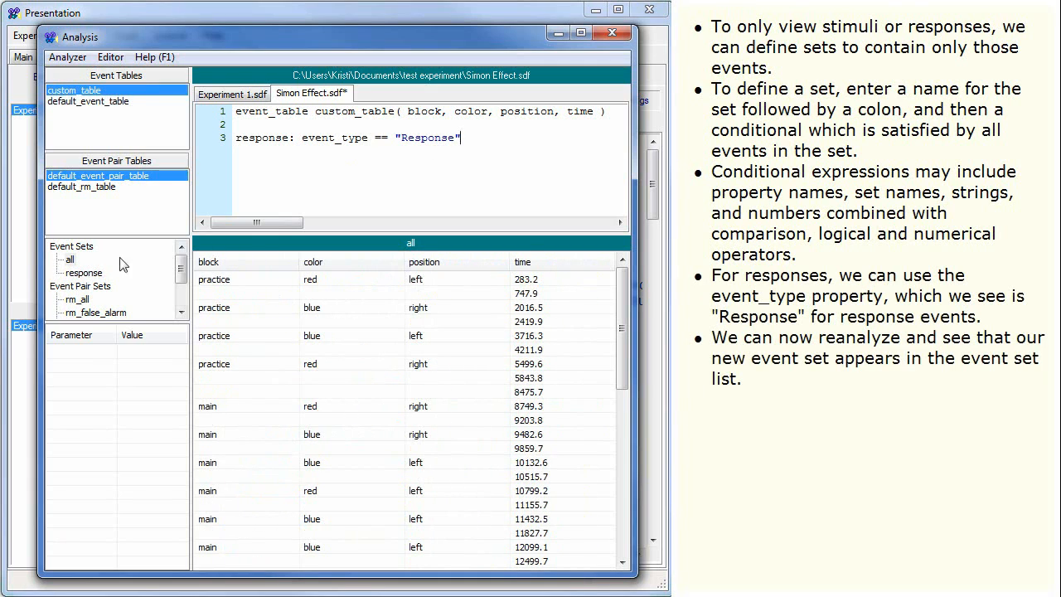
pyautogui.click(82, 272)
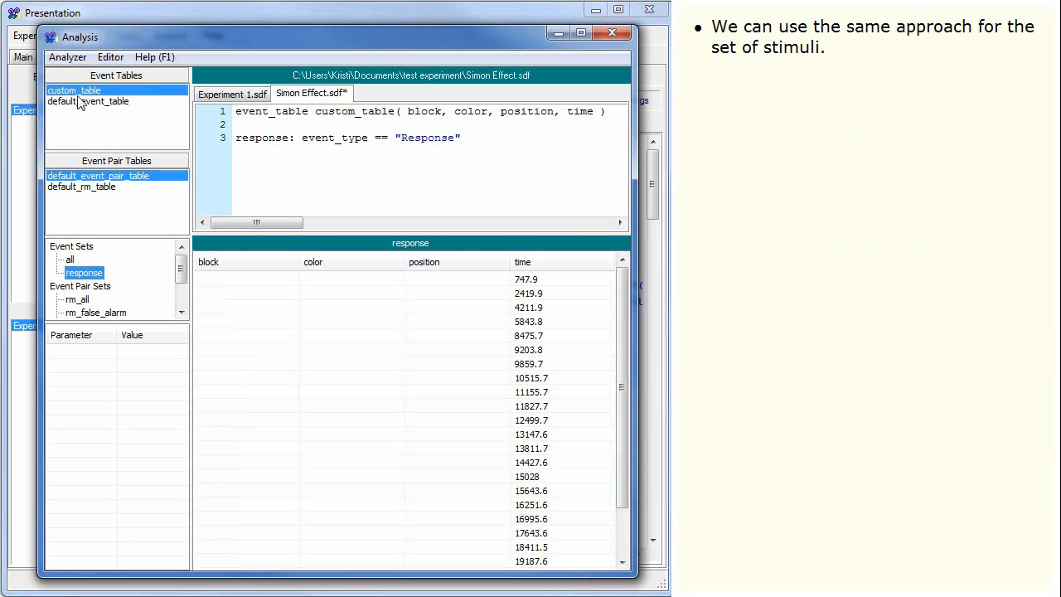
# - Add the set stimulus: (event_type == "Picture") or (event_type == "Sound")
pyautogui.click(88, 101)
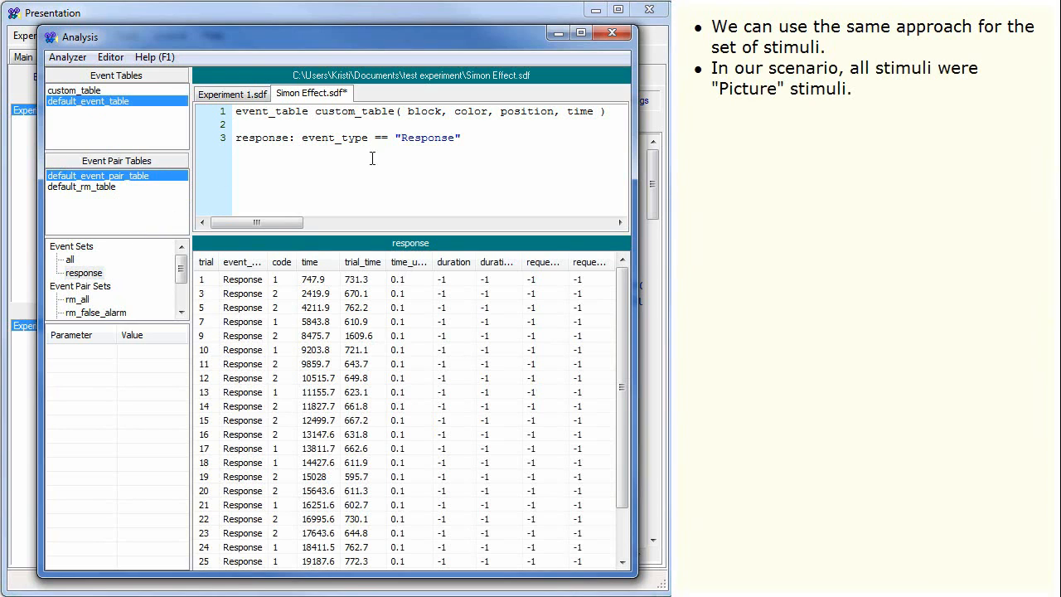
pyautogui.write('stimulus: (')
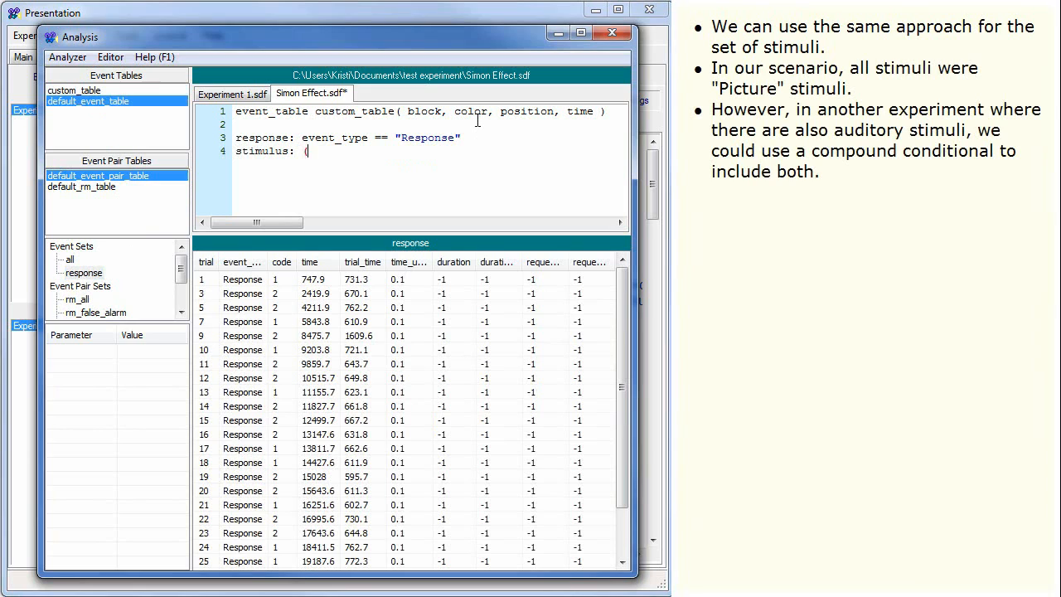
pyautogui.write('event_type')
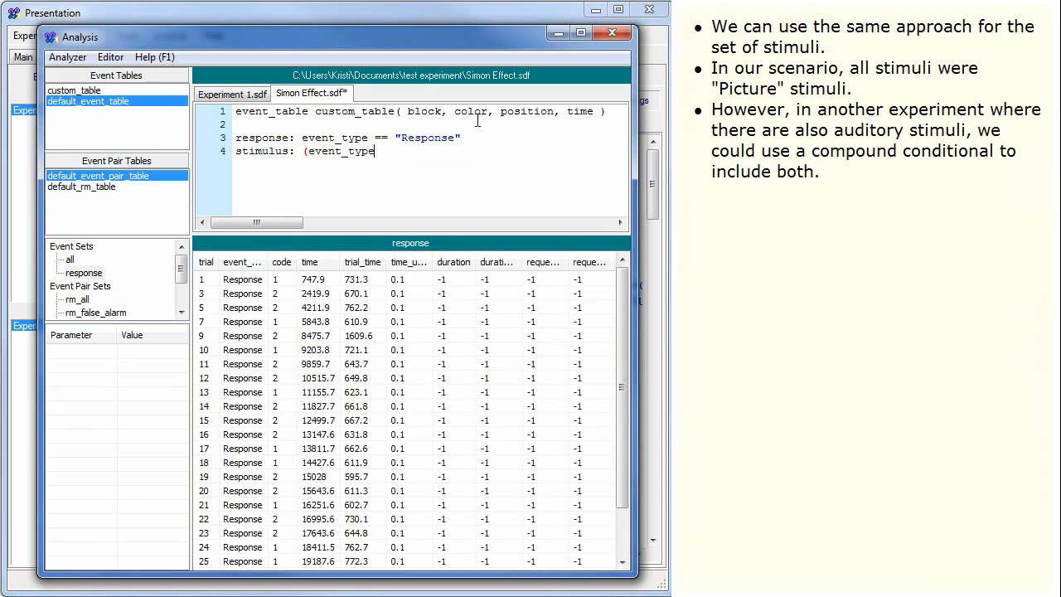
pyautogui.write('== "')
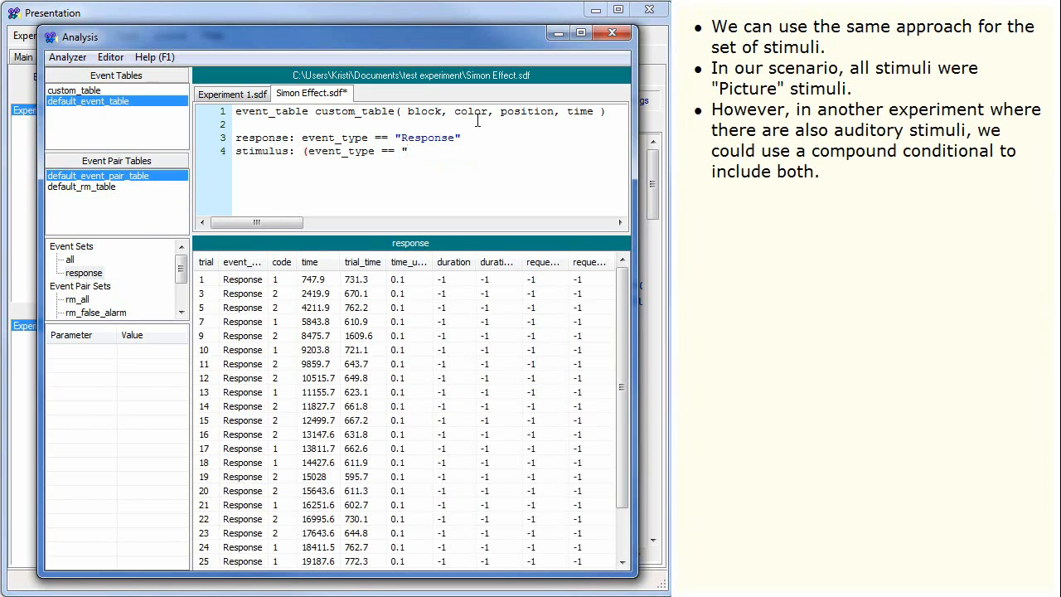
pyautogui.write('Picture") or')
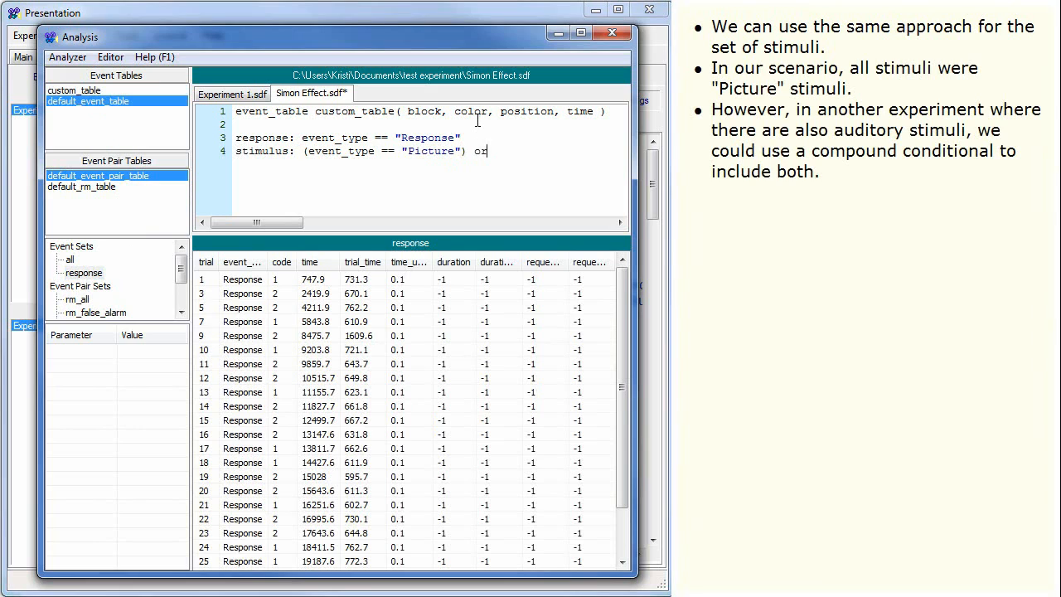
pyautogui.write('(event_type == "Sound')
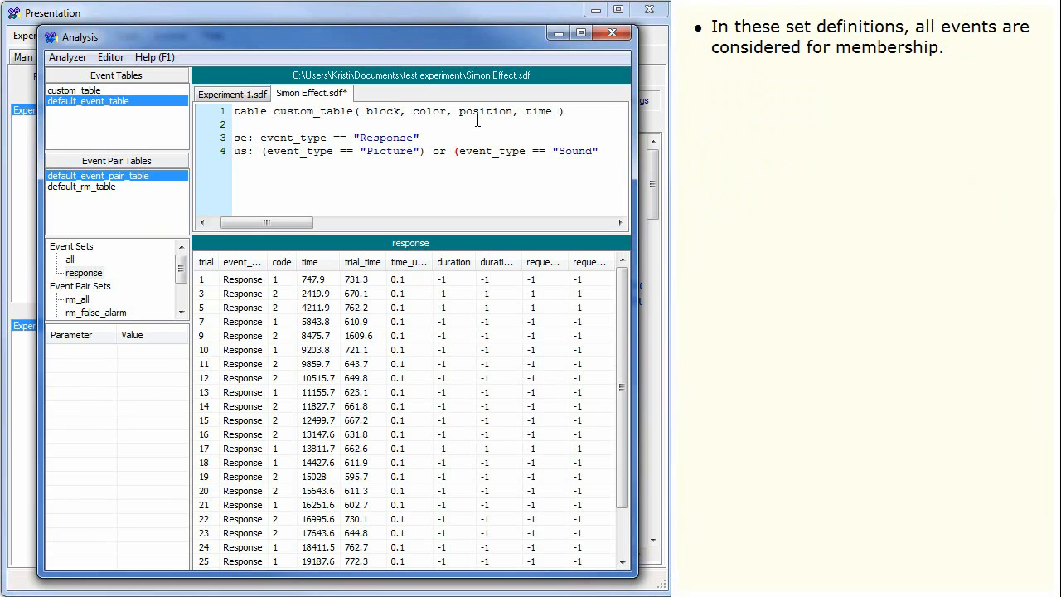
pyautogui.write(')')
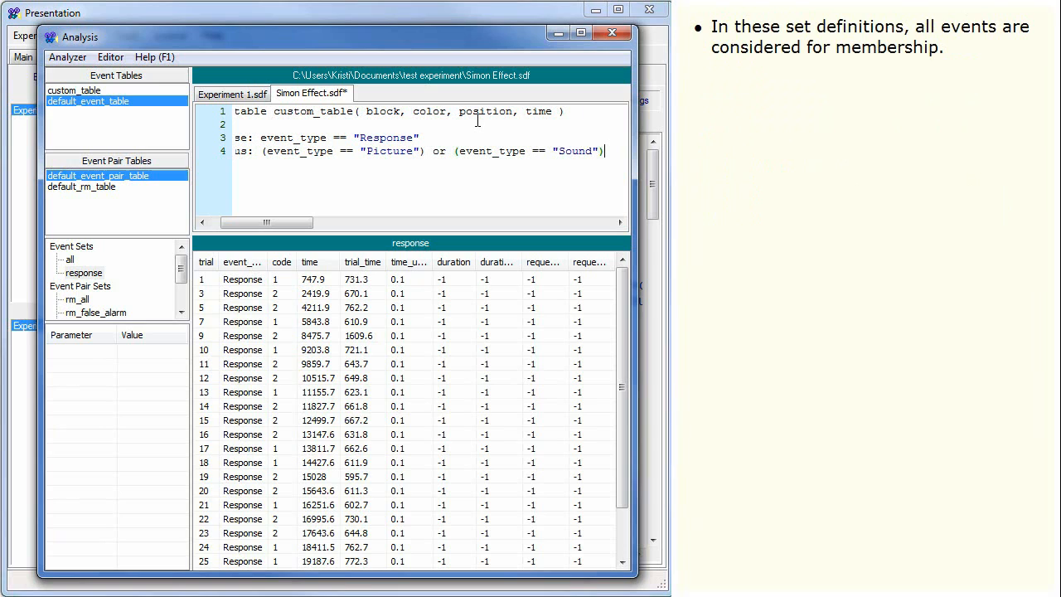
# - View the stimulus set, add picture(stimulus): event_type == "Picture", and show its events
pyautogui.click(80, 285)
pyautogui.write('pictu')
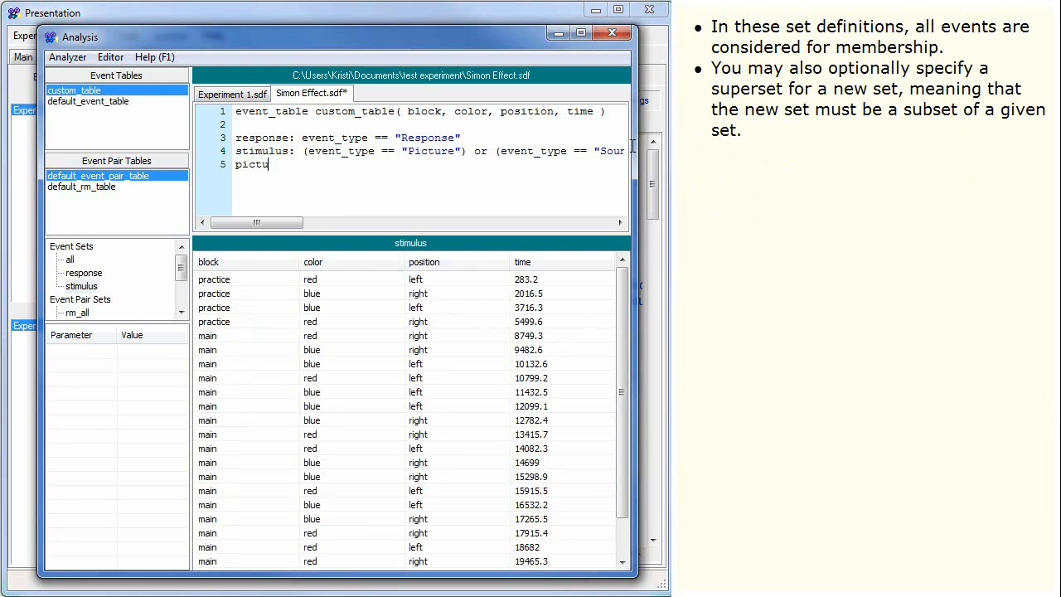
pyautogui.write('re(stim')
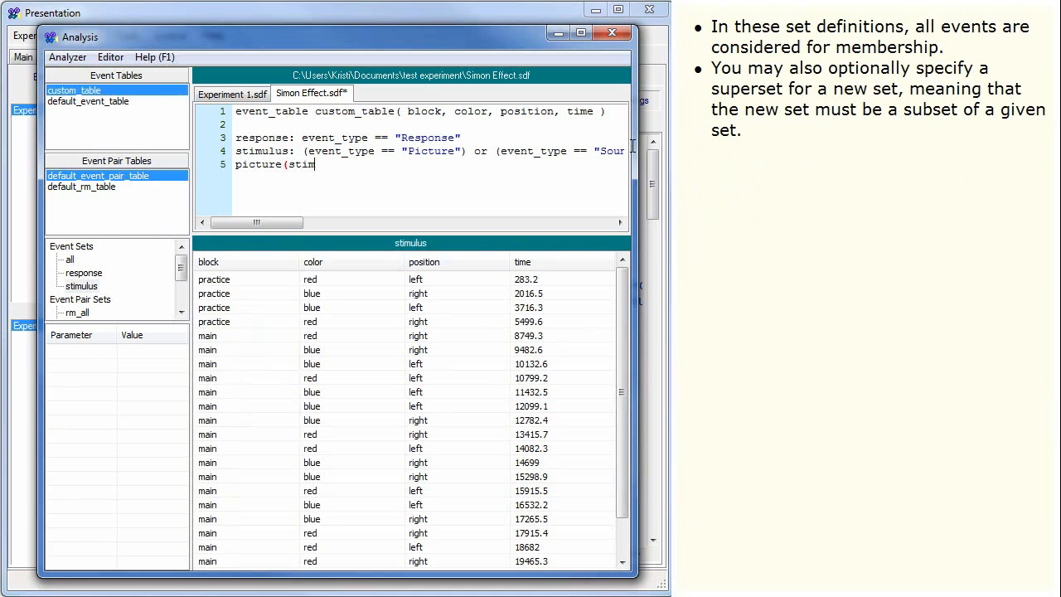
pyautogui.write('ulus): event_t')
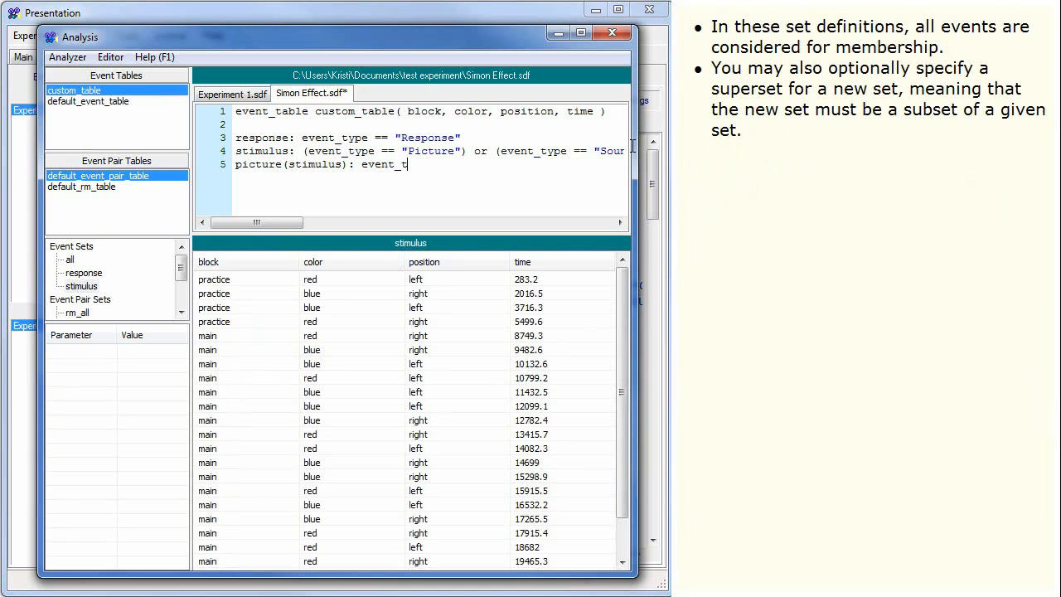
pyautogui.write('ype')
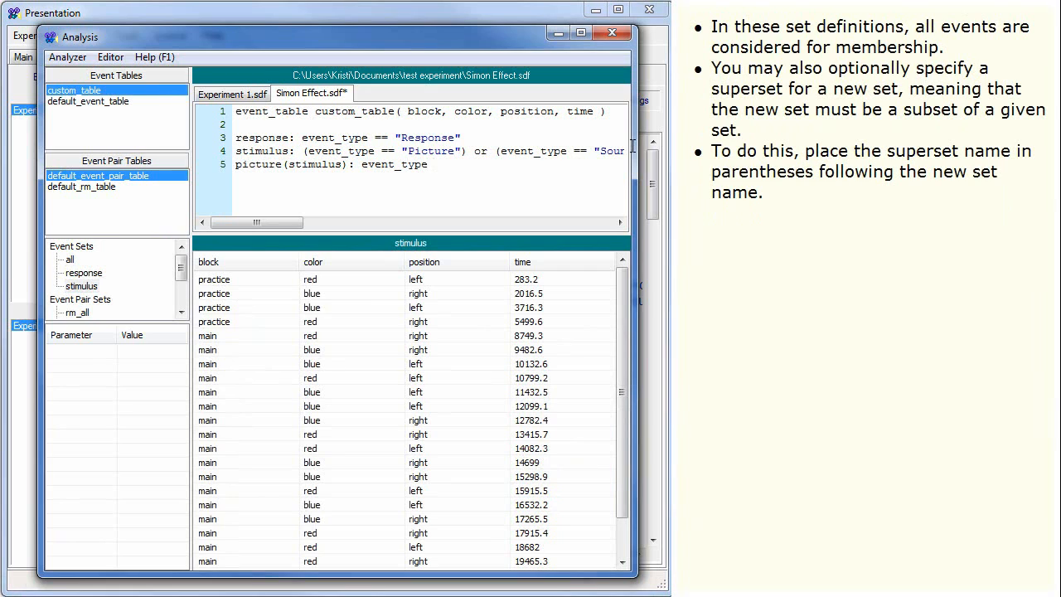
pyautogui.write('== "Pi')
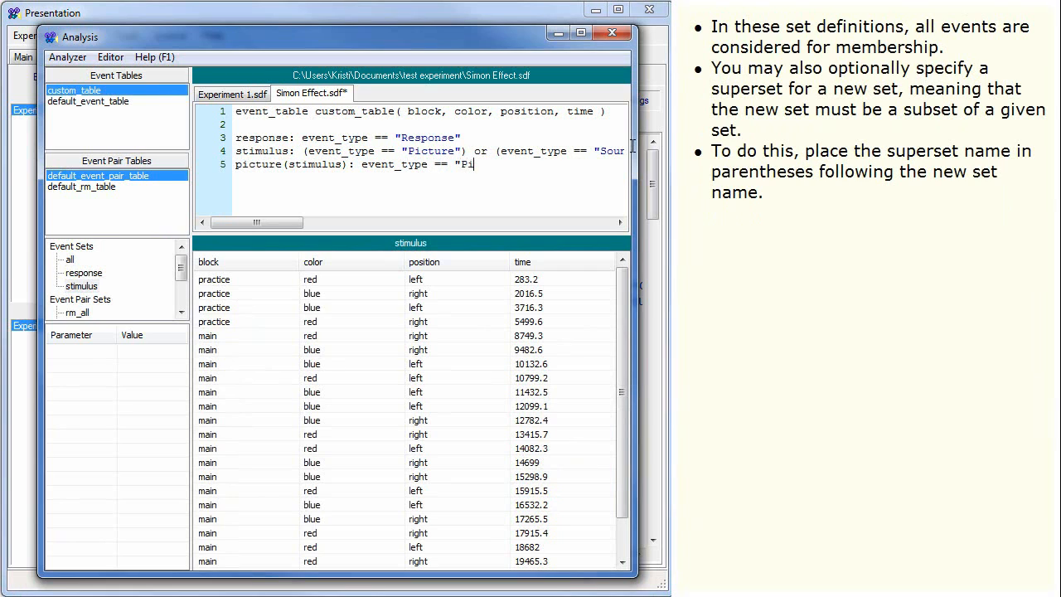
pyautogui.write('cture"')
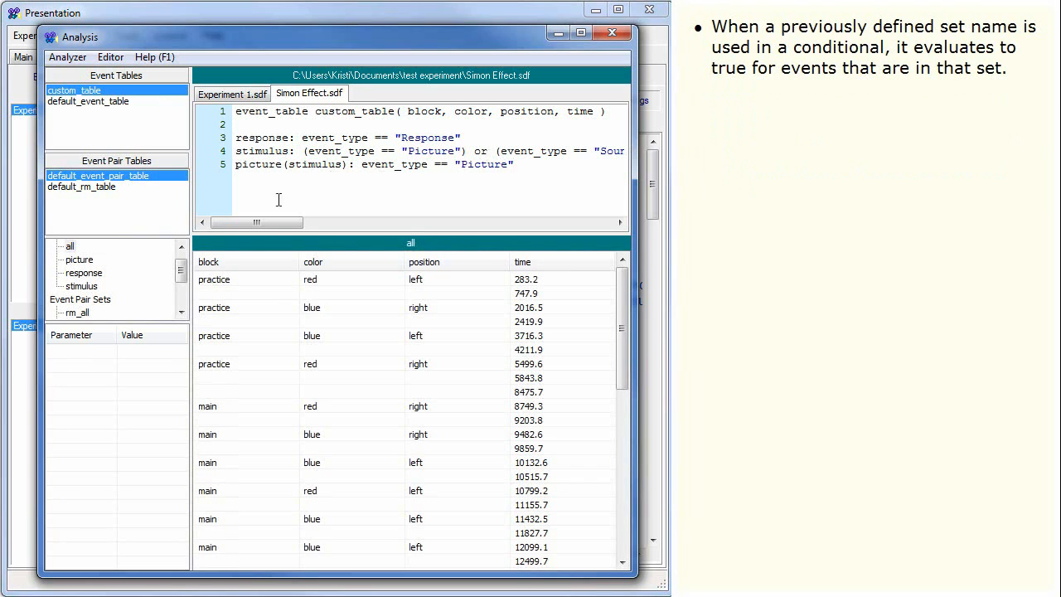
pyautogui.click(80, 259)
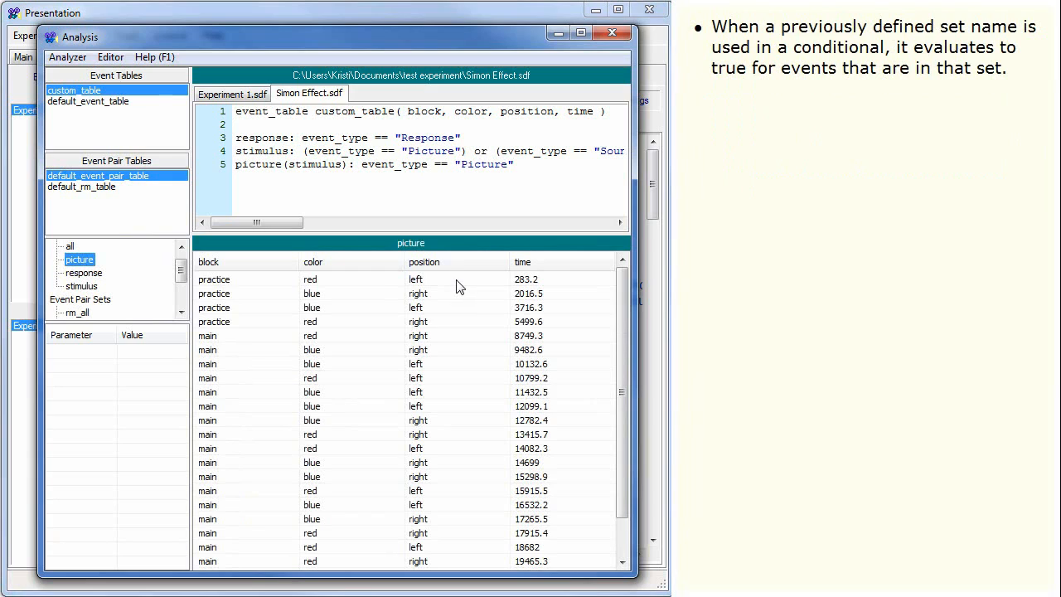
pyautogui.moveTo(454, 285)
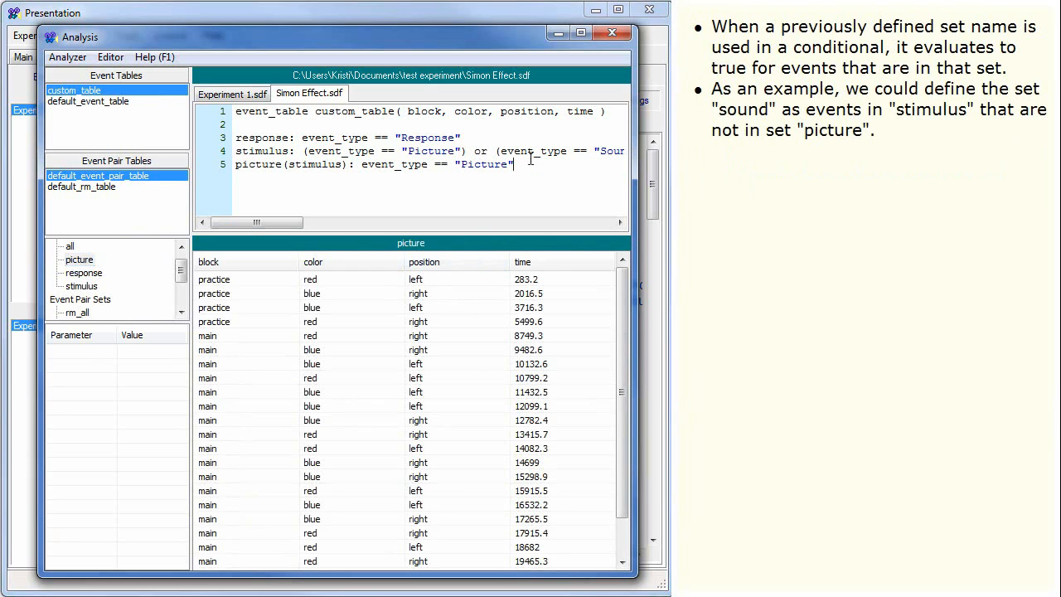
# - Define line 6 as sound(stimulus): not picture and reanalyze the definitions
pyautogui.write('sou')
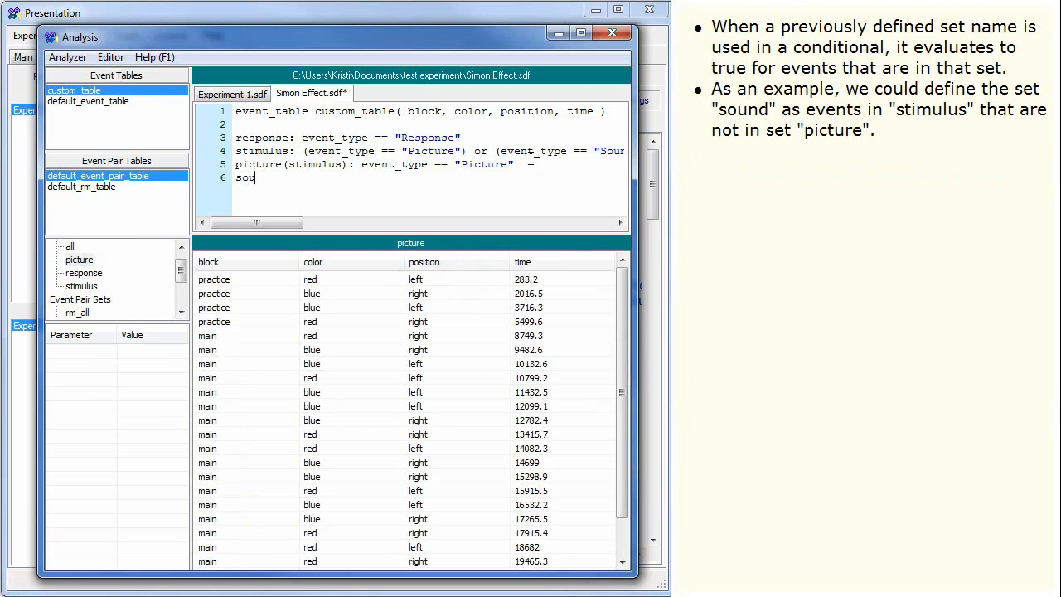
pyautogui.write('nd(stimulus)')
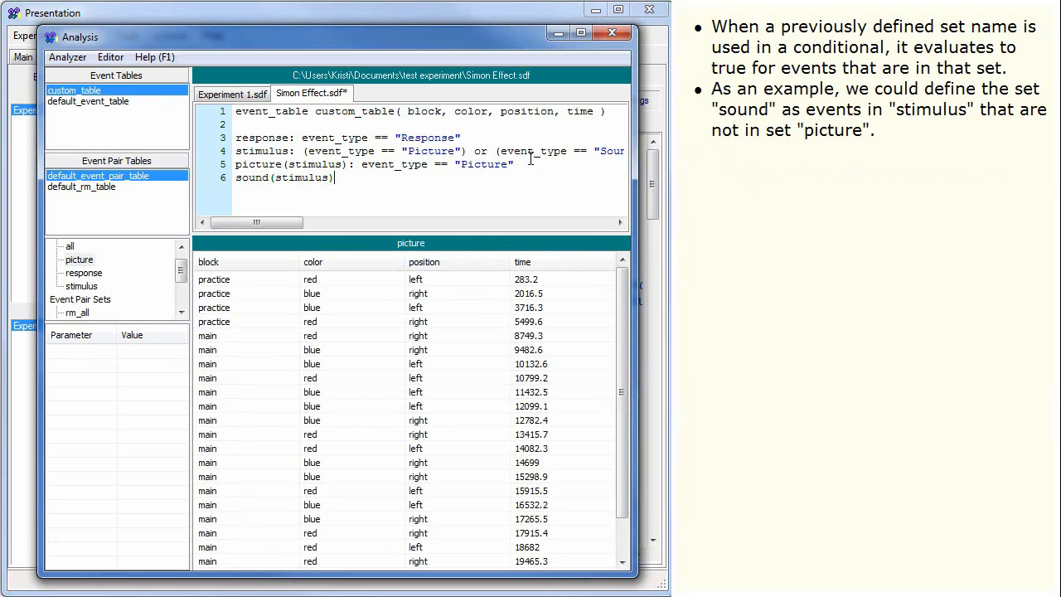
pyautogui.write(': not pictur')
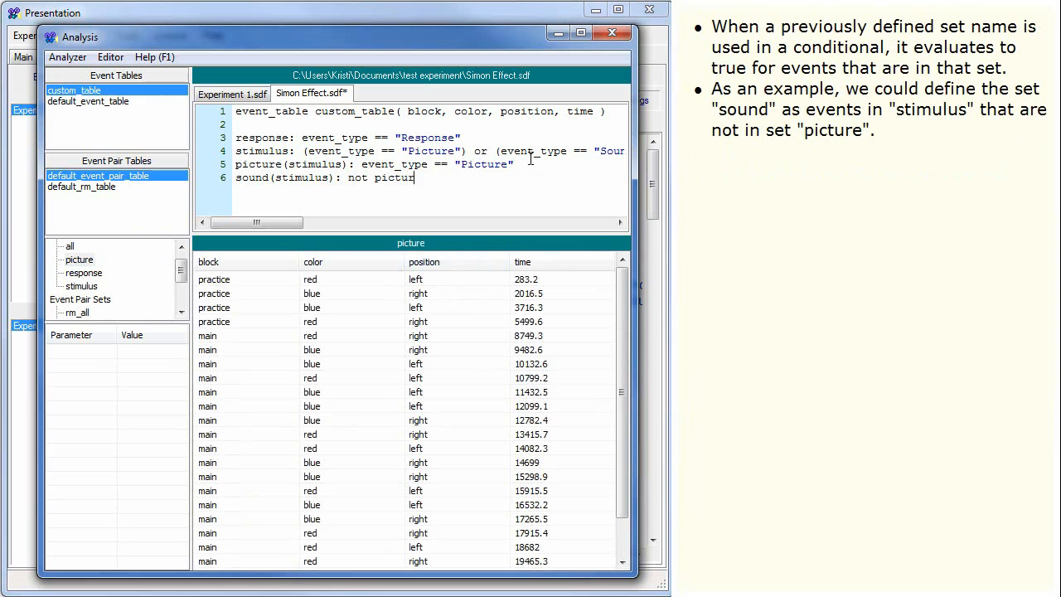
pyautogui.write('e')
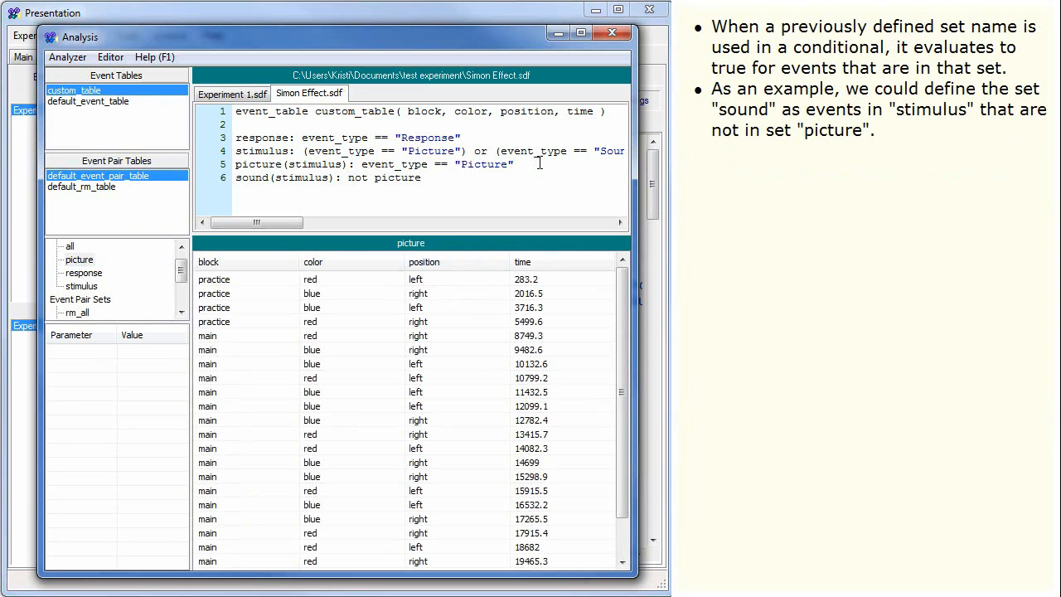
pyautogui.click(76, 272)
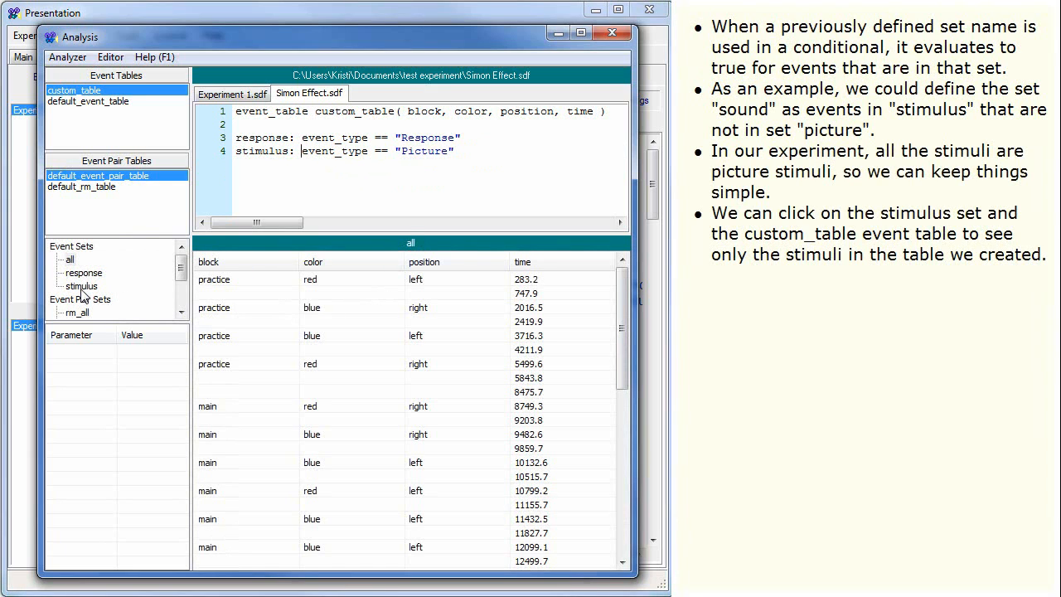
# - Select the stimulus event set to list its picture events in custom_table
pyautogui.click(81, 285)
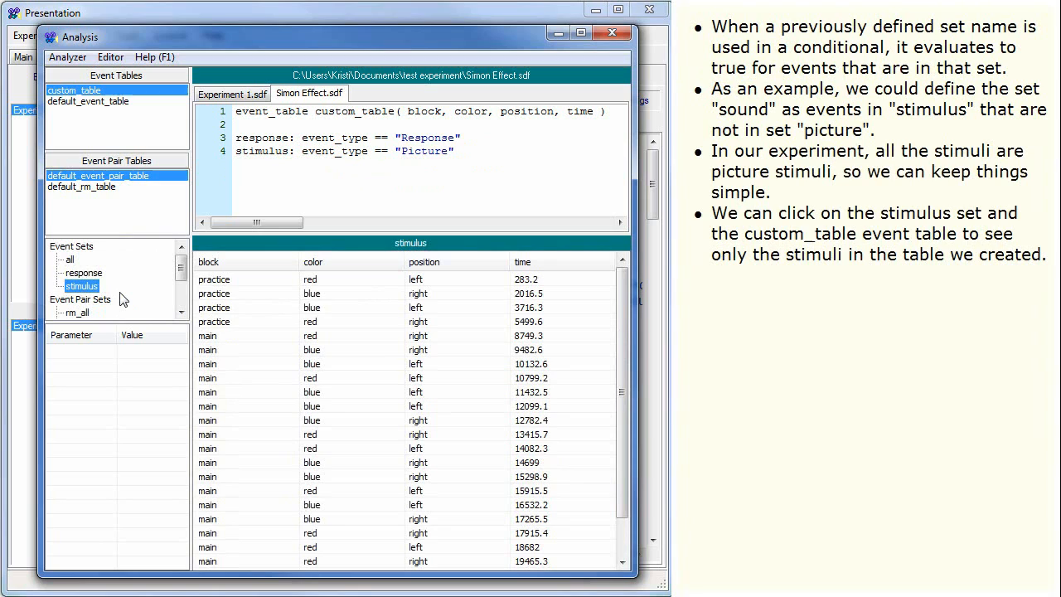